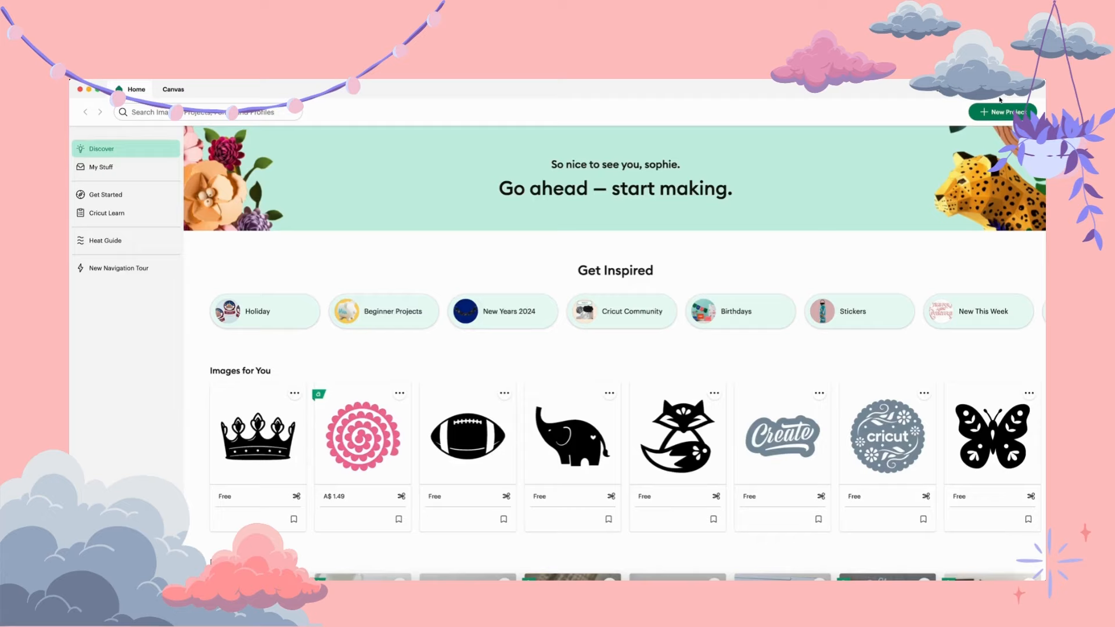
# - Start a new blank project and go to the image upload page
pyautogui.click(1004, 113)
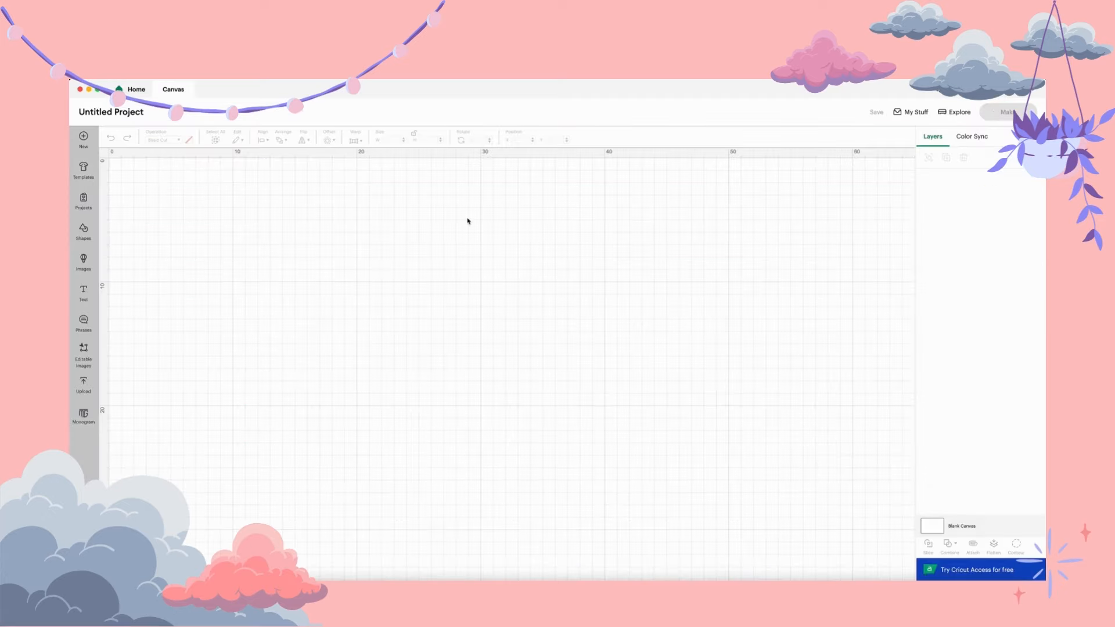
pyautogui.moveTo(177, 351)
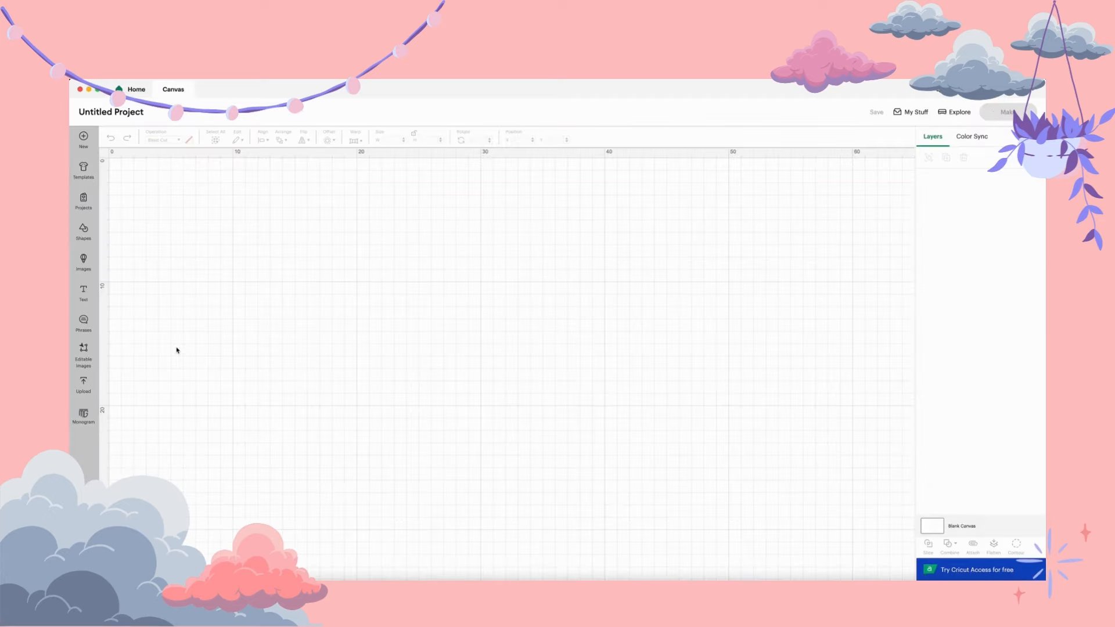
pyautogui.click(83, 383)
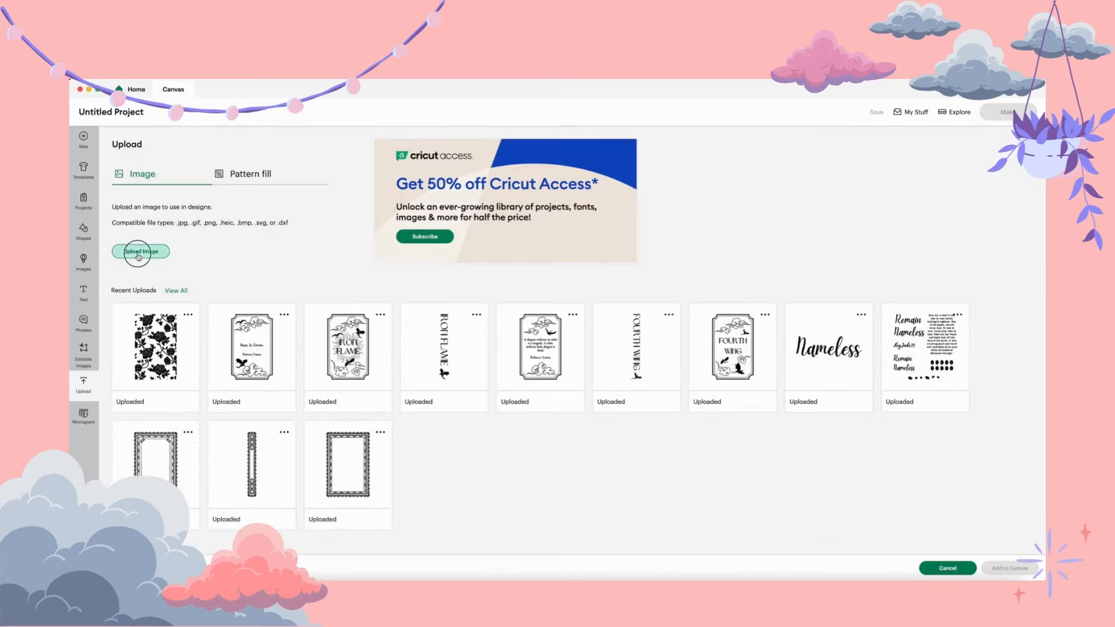
# - Browse for the 'the auc' portrait file and load it as a Complex image
pyautogui.click(140, 251)
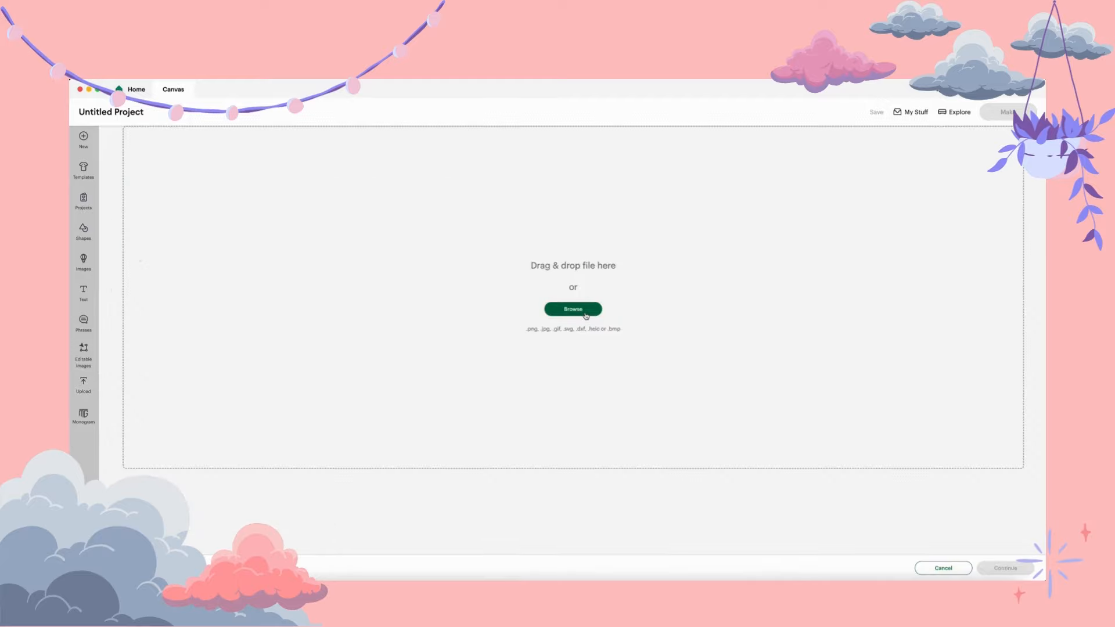
pyautogui.click(572, 309)
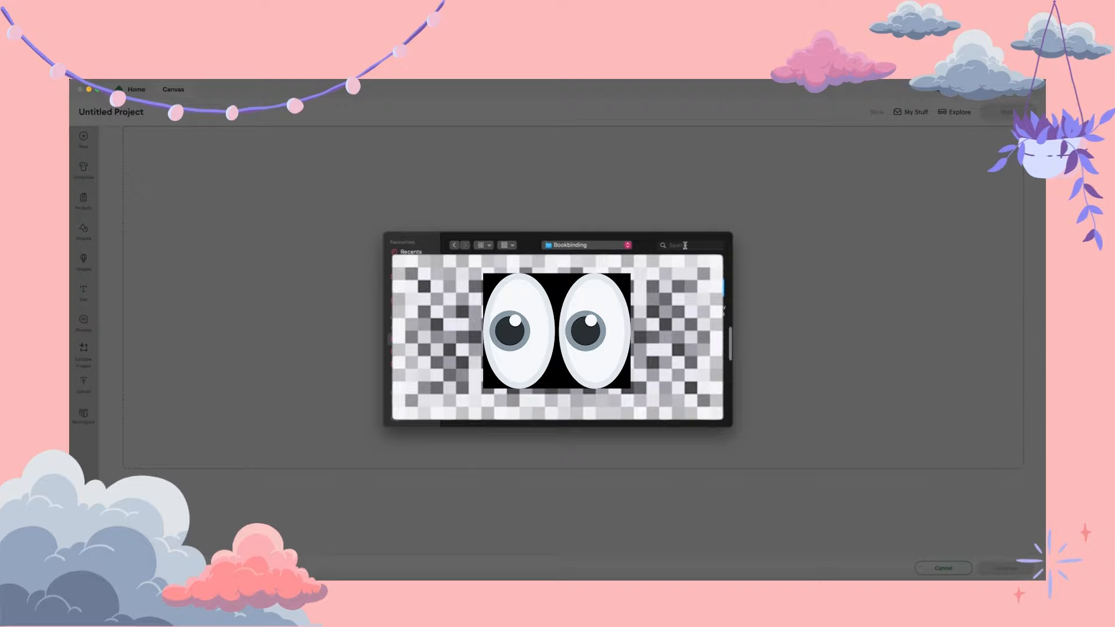
pyautogui.write('the auc')
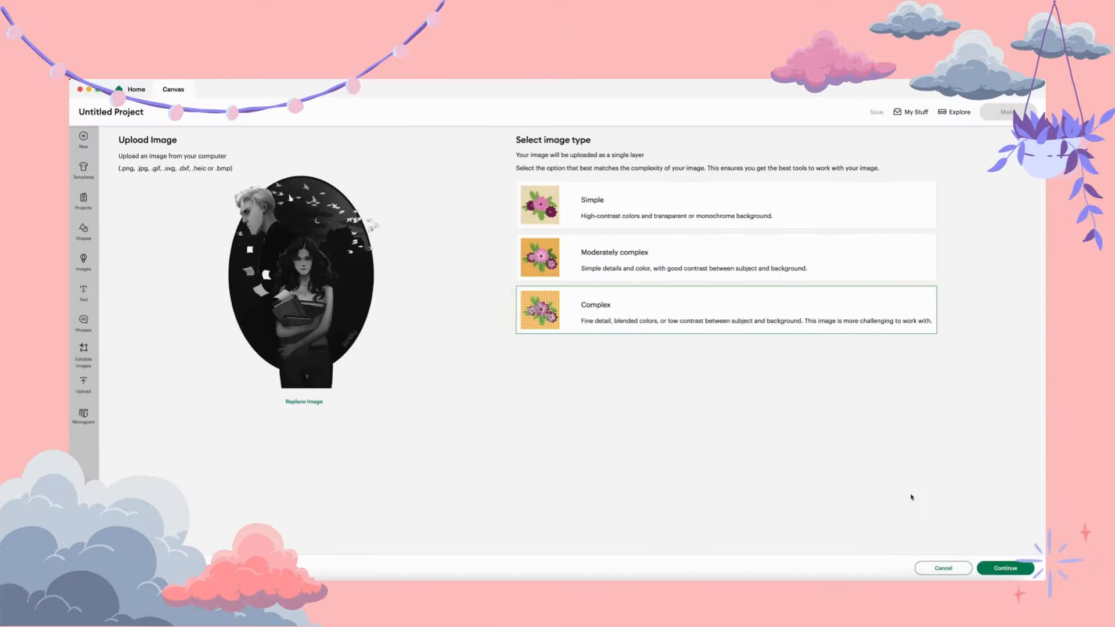
# - Zoom into the portrait, erase stray background areas and apply the edits
pyautogui.click(1006, 569)
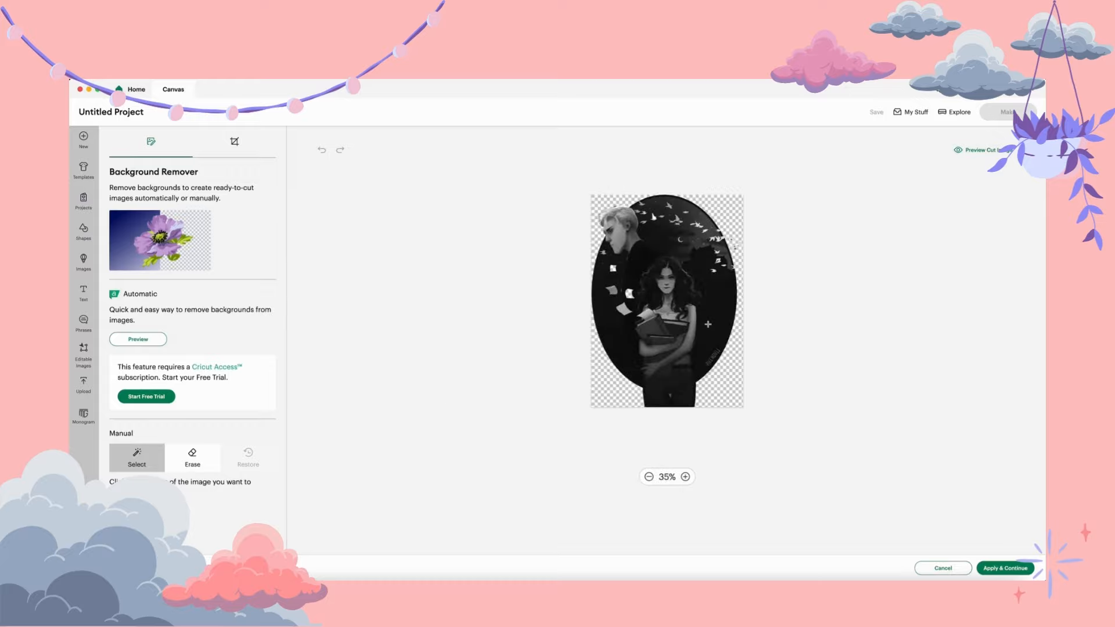
pyautogui.click(685, 476)
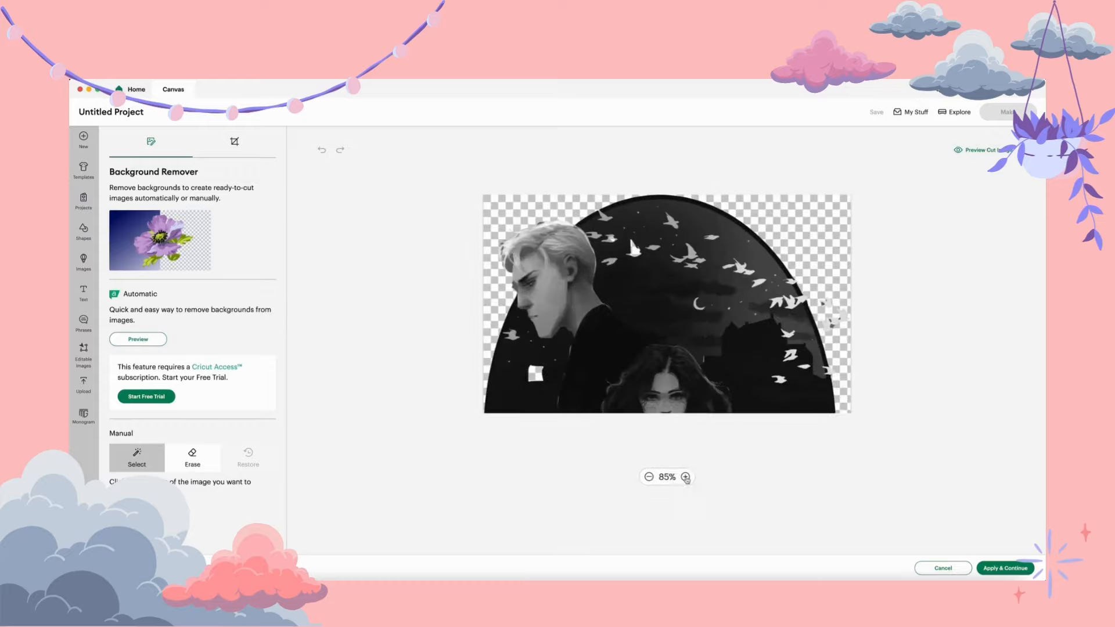
pyautogui.click(686, 478)
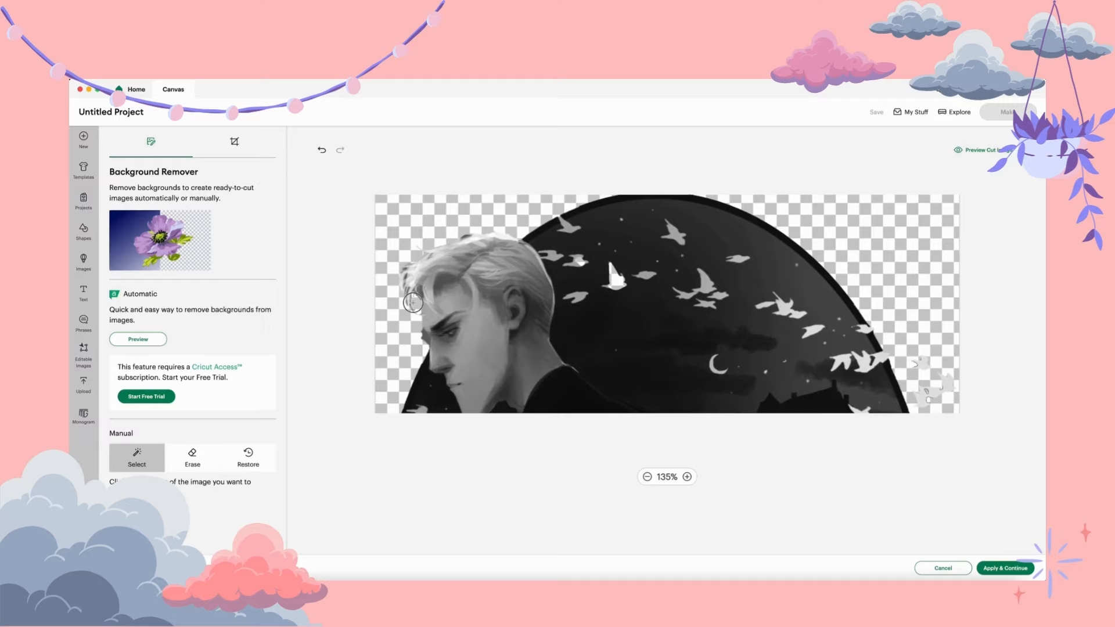
pyautogui.click(193, 457)
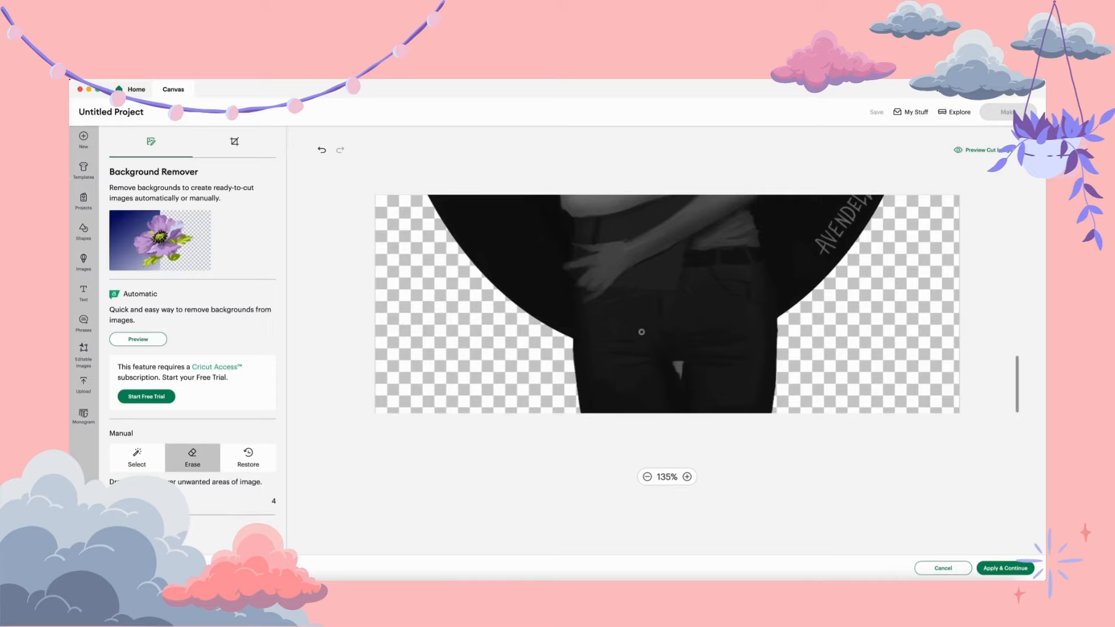
pyautogui.click(1022, 568)
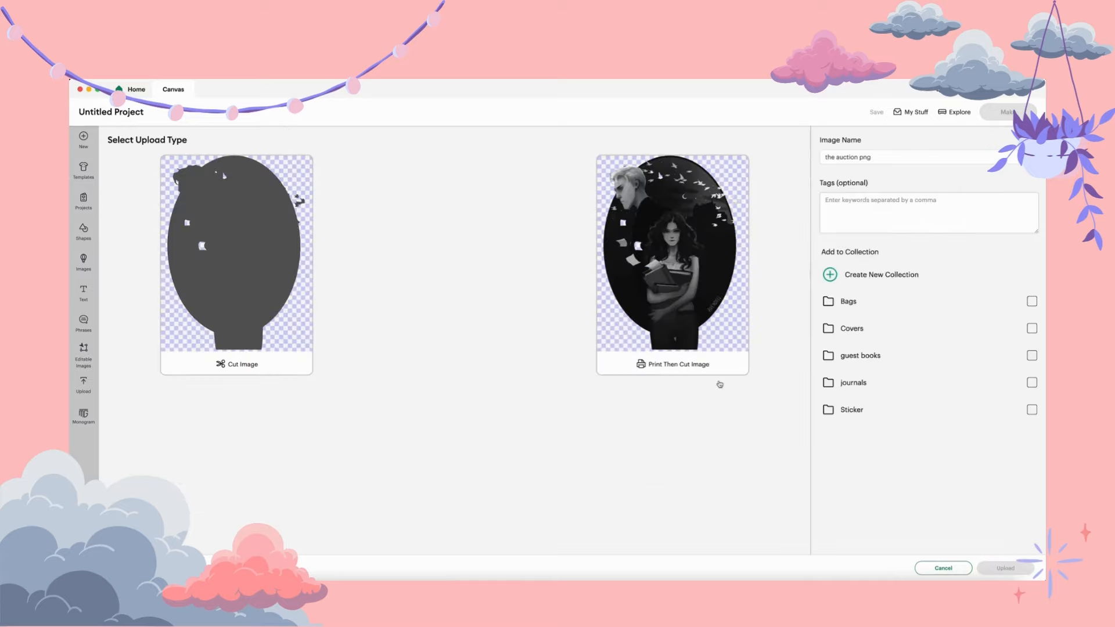
# - Upload the portrait as a Print Then Cut image and add it to the canvas
pyautogui.click(671, 272)
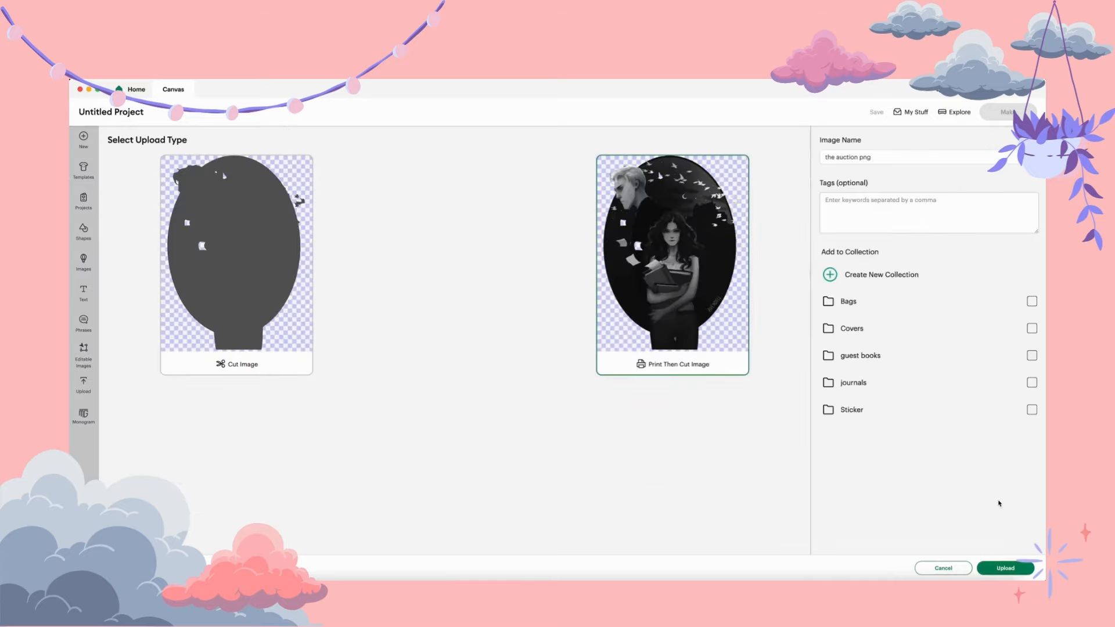
pyautogui.click(1004, 568)
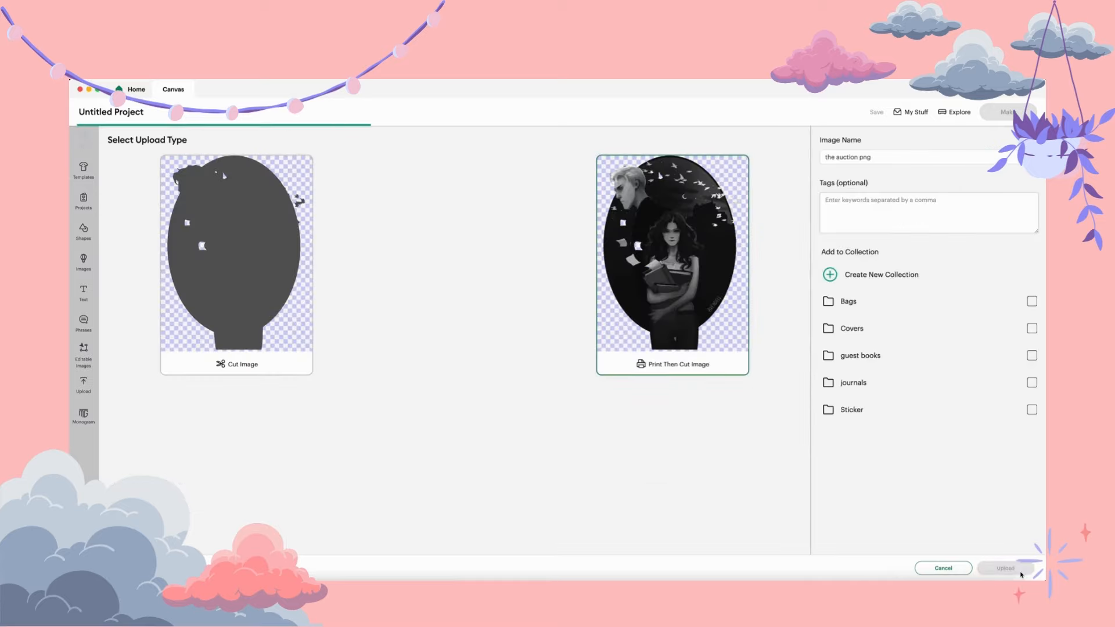
pyautogui.click(1006, 568)
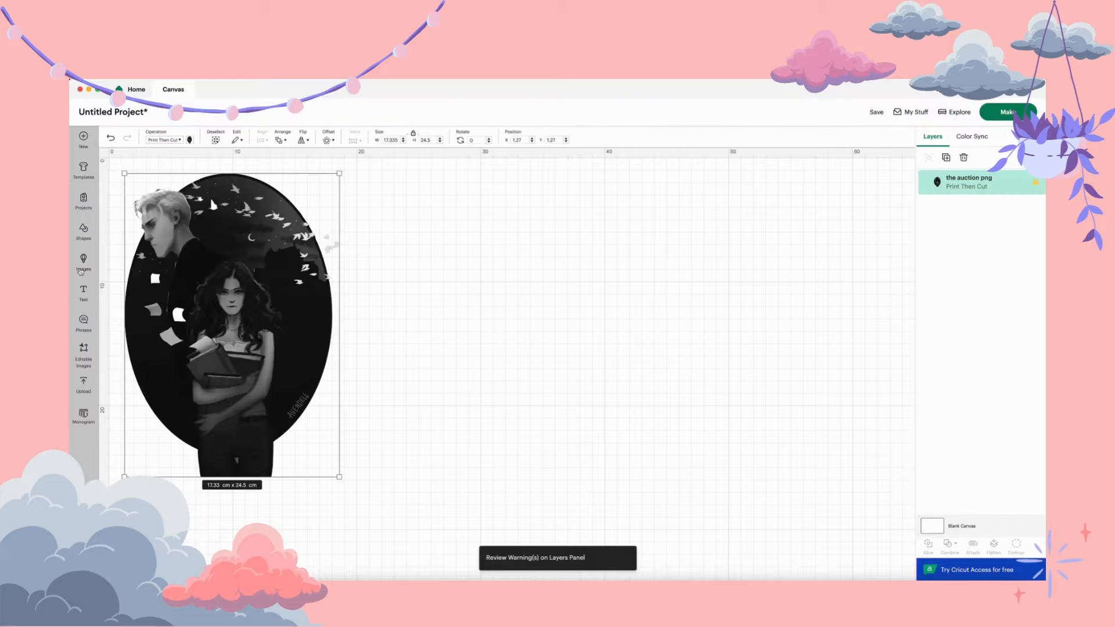
# - Insert a square, unlock its ratio, set width 15.8 and stretch it into a tall cover rectangle
pyautogui.click(84, 229)
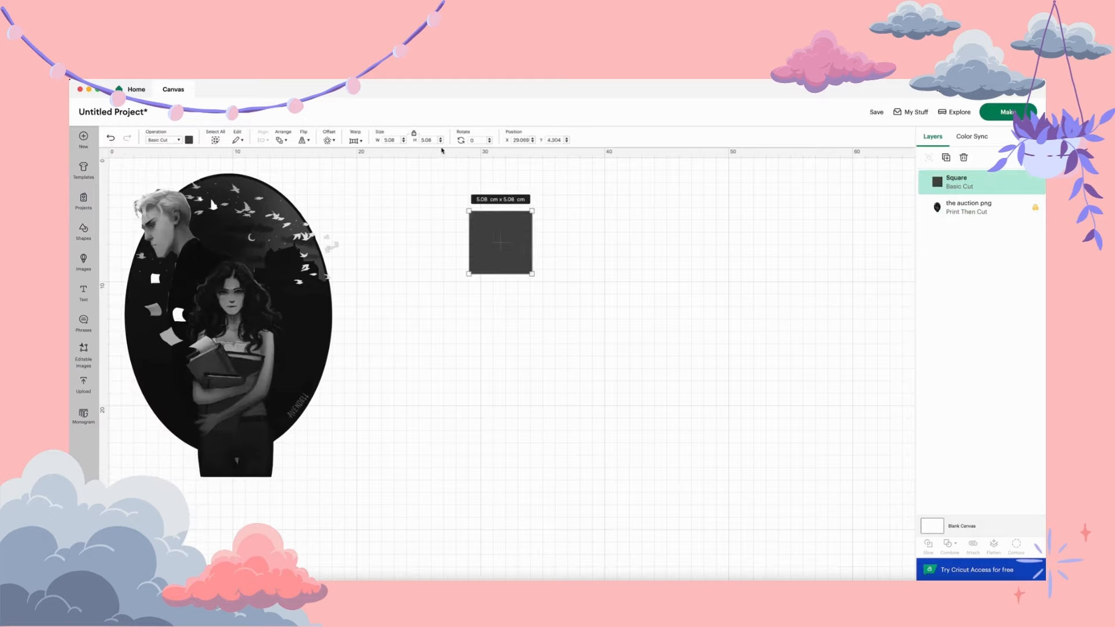
pyautogui.click(390, 139)
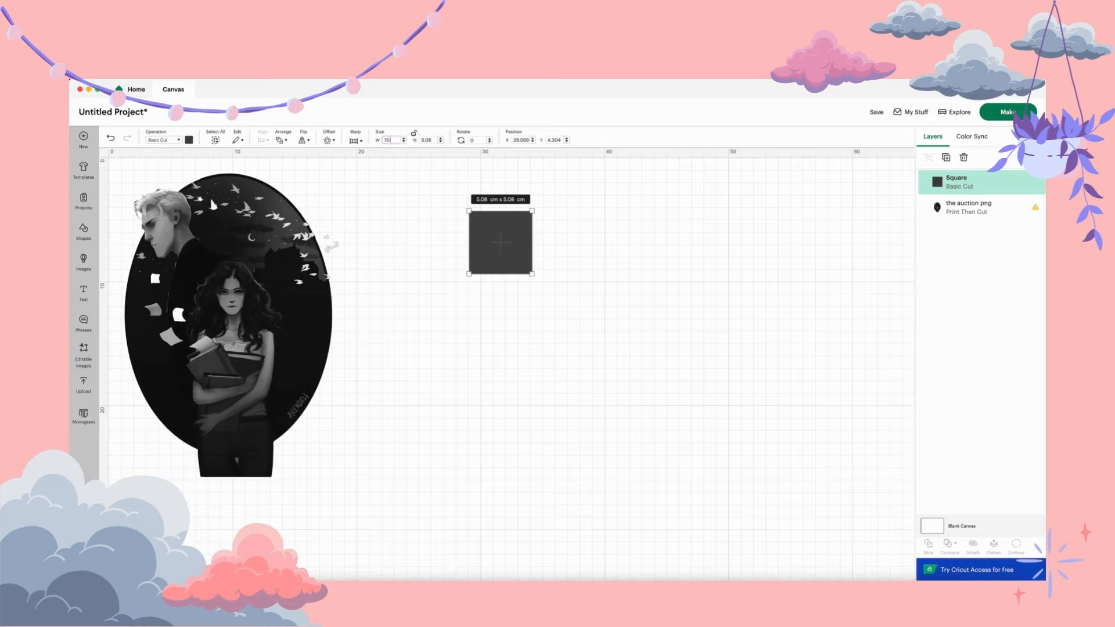
pyautogui.write('15.8')
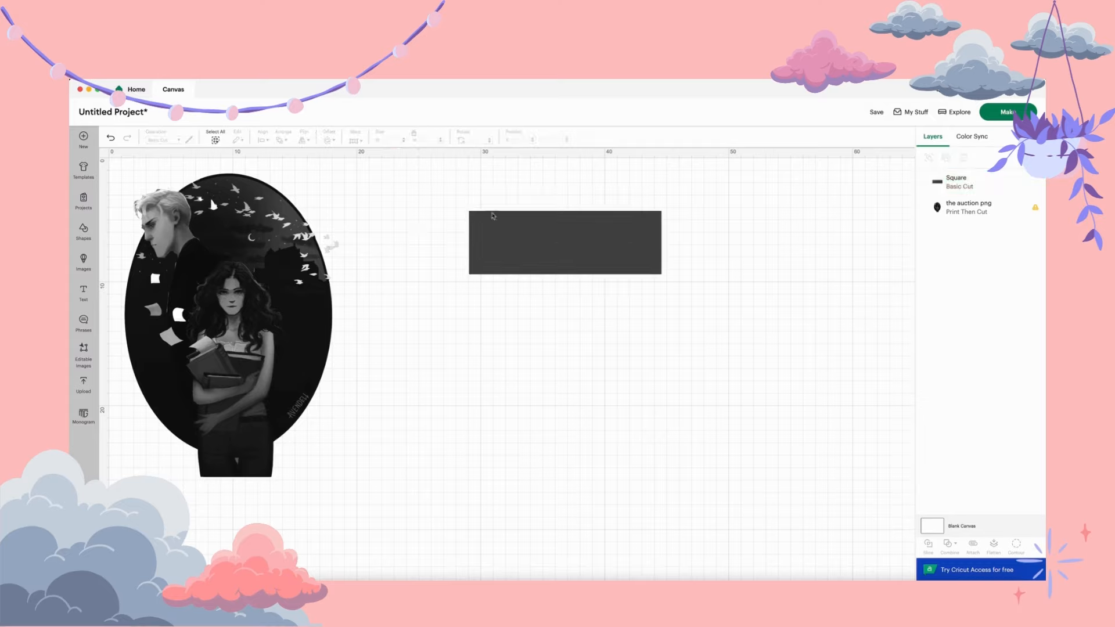
pyautogui.click(565, 244)
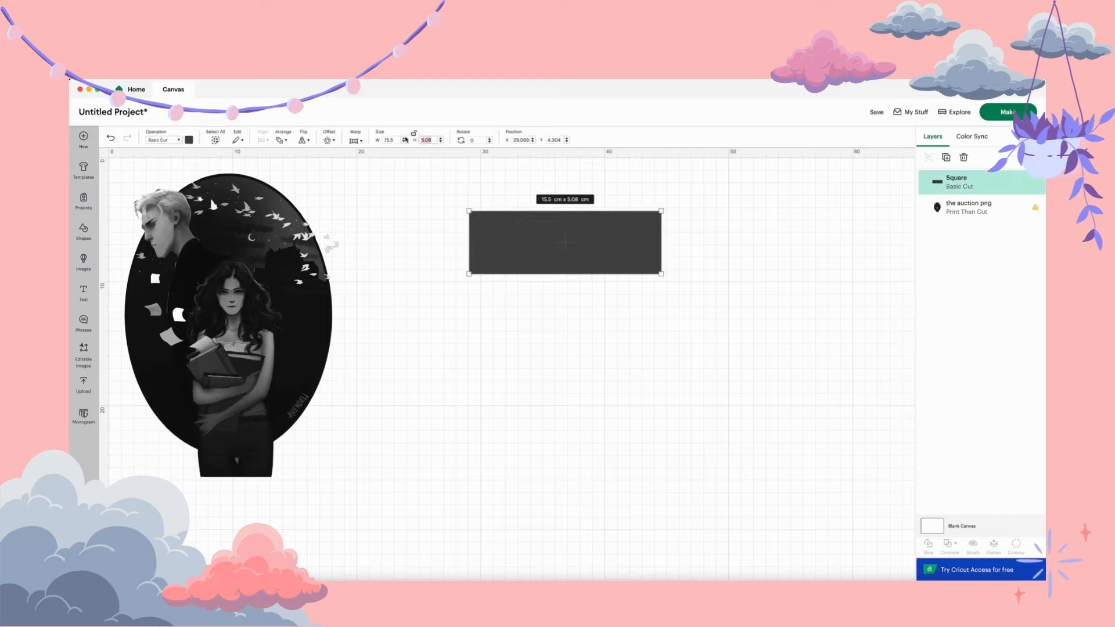
pyautogui.moveTo(563, 274); pyautogui.dragTo(563, 484)
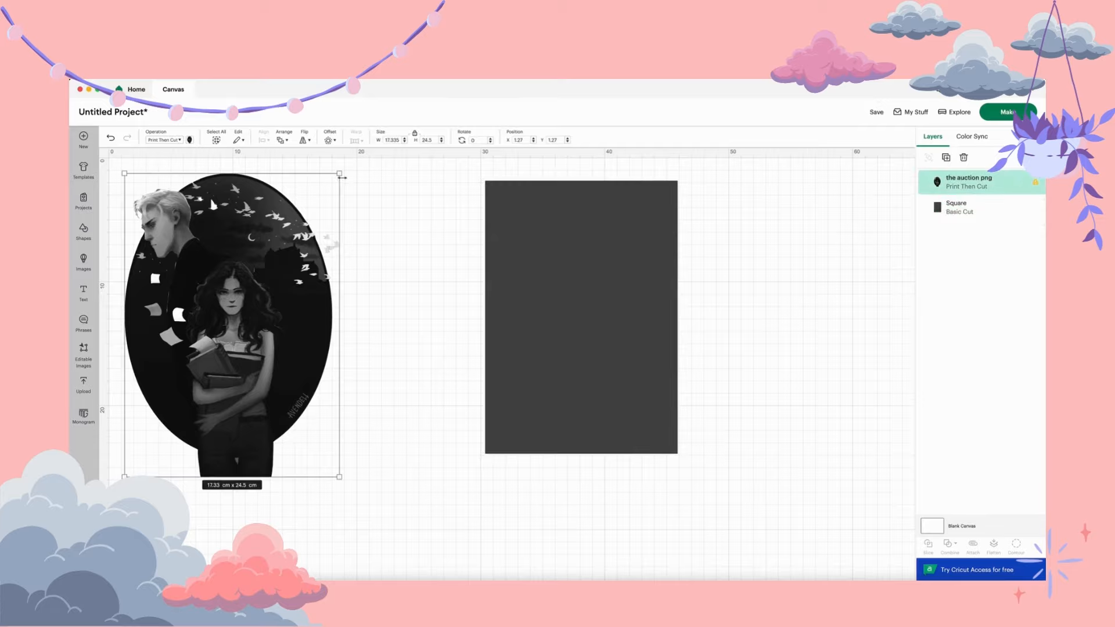
# - Fit the portrait onto the rectangle and turn the cover rectangle white
pyautogui.moveTo(231, 325); pyautogui.dragTo(569, 349)
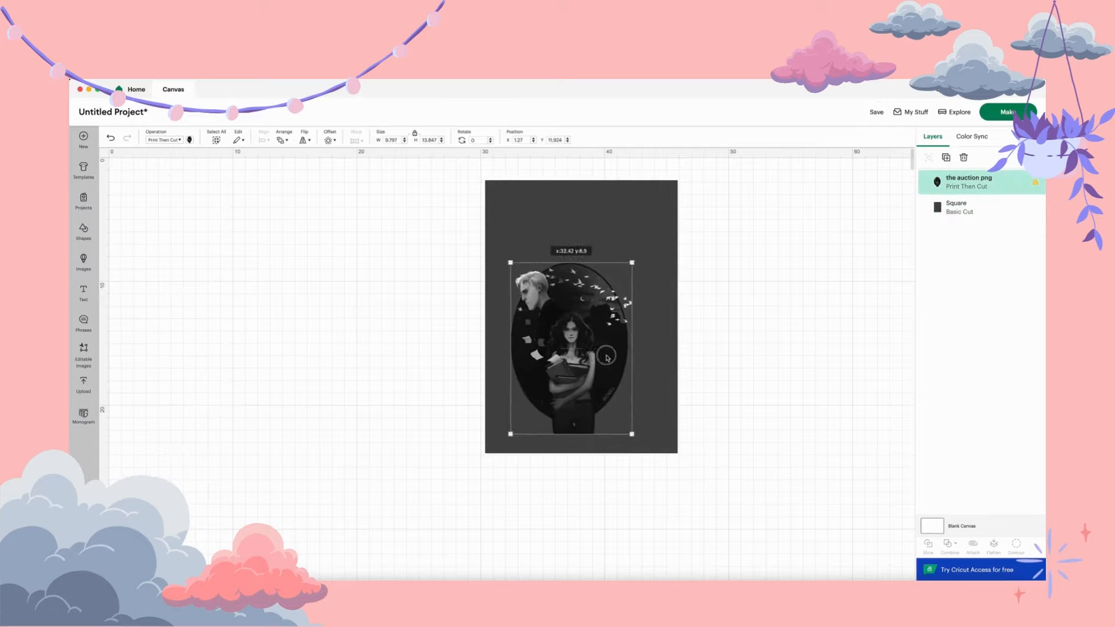
pyautogui.moveTo(629, 434); pyautogui.dragTo(639, 414)
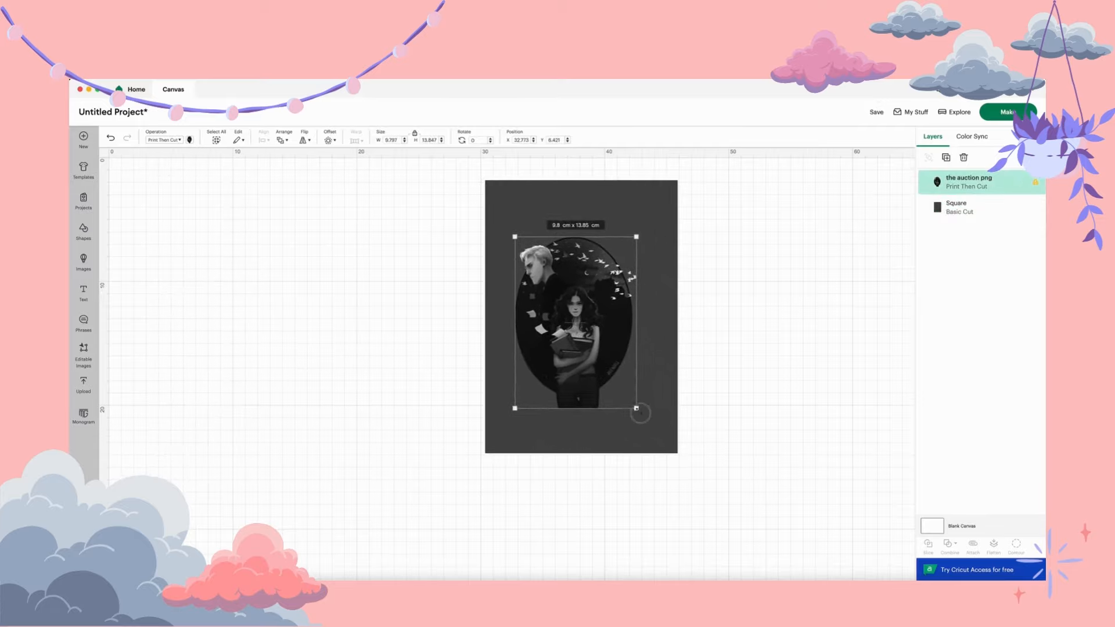
pyautogui.moveTo(636, 412); pyautogui.dragTo(676, 465)
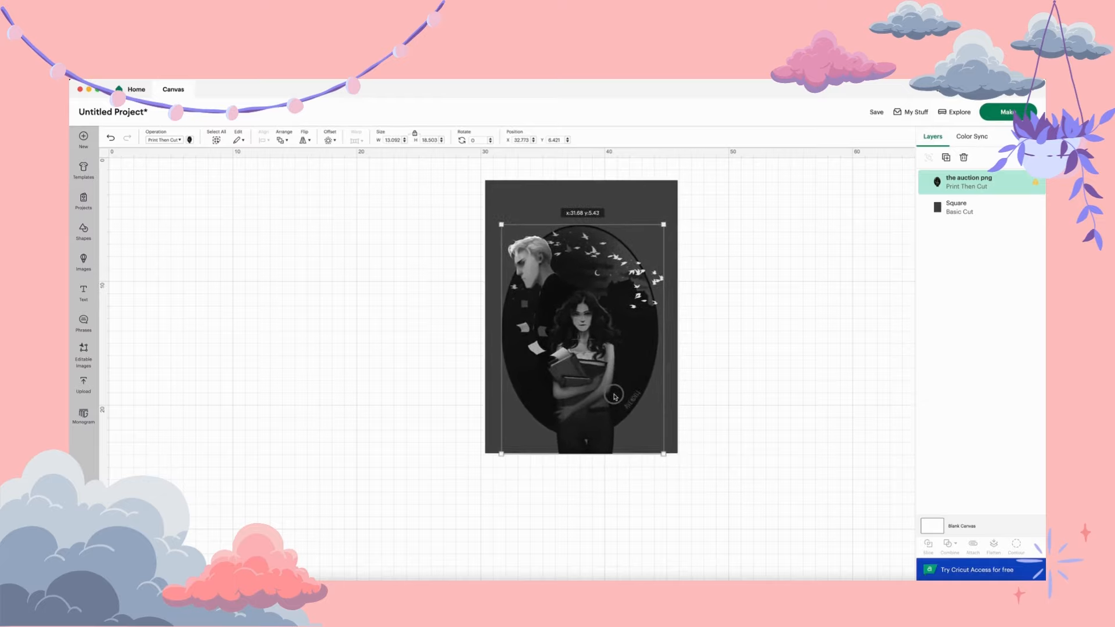
pyautogui.click(732, 351)
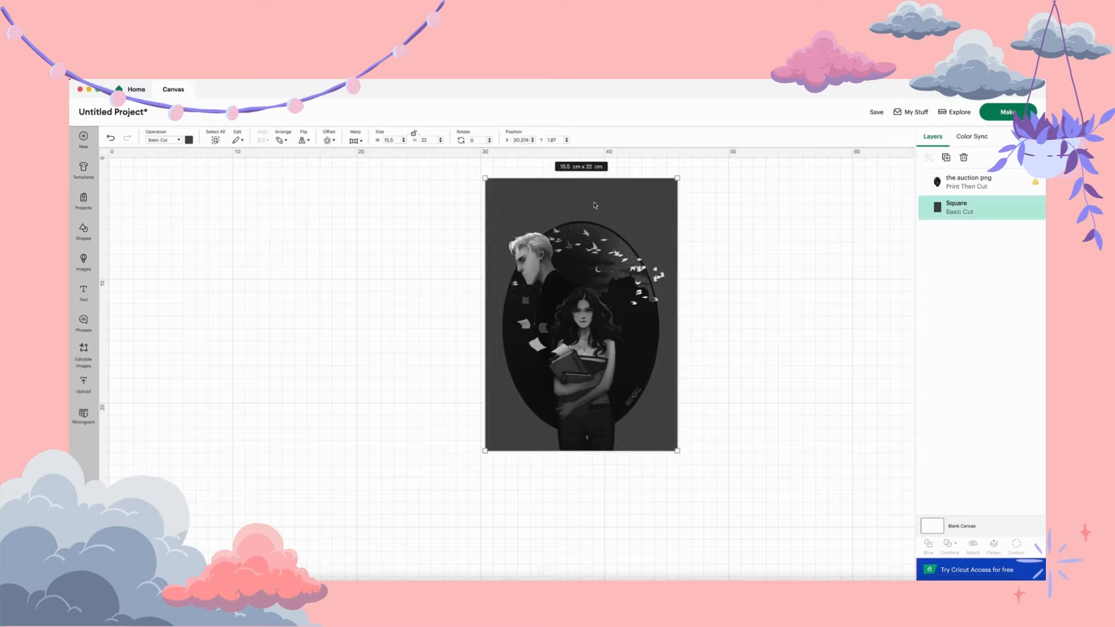
pyautogui.click(194, 139)
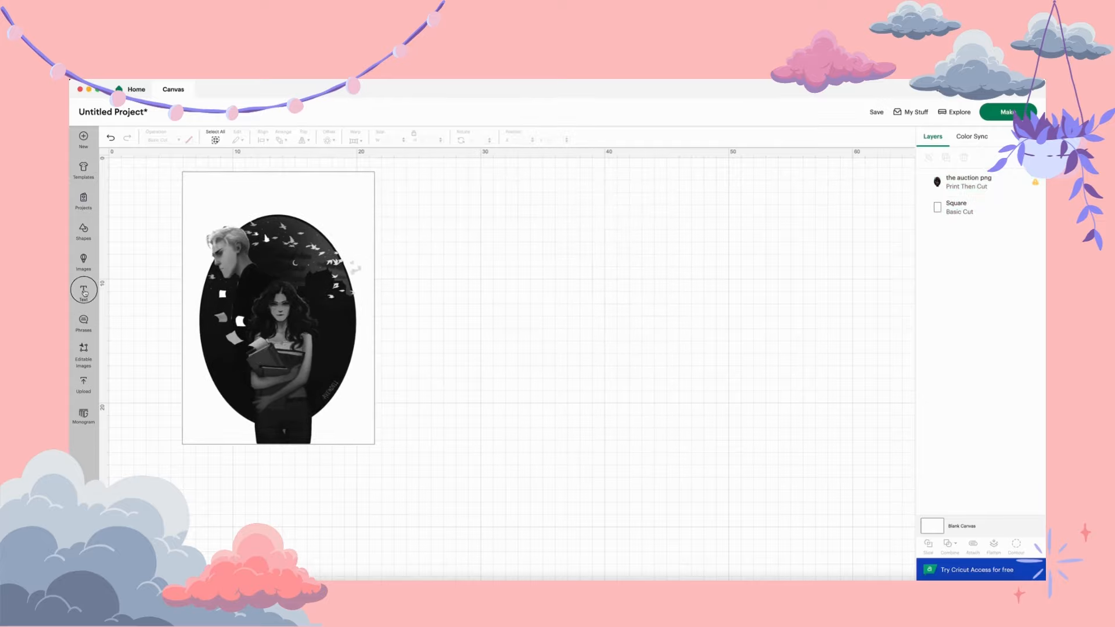
# - Add a text object reading 'The Auction' for the title
pyautogui.click(84, 290)
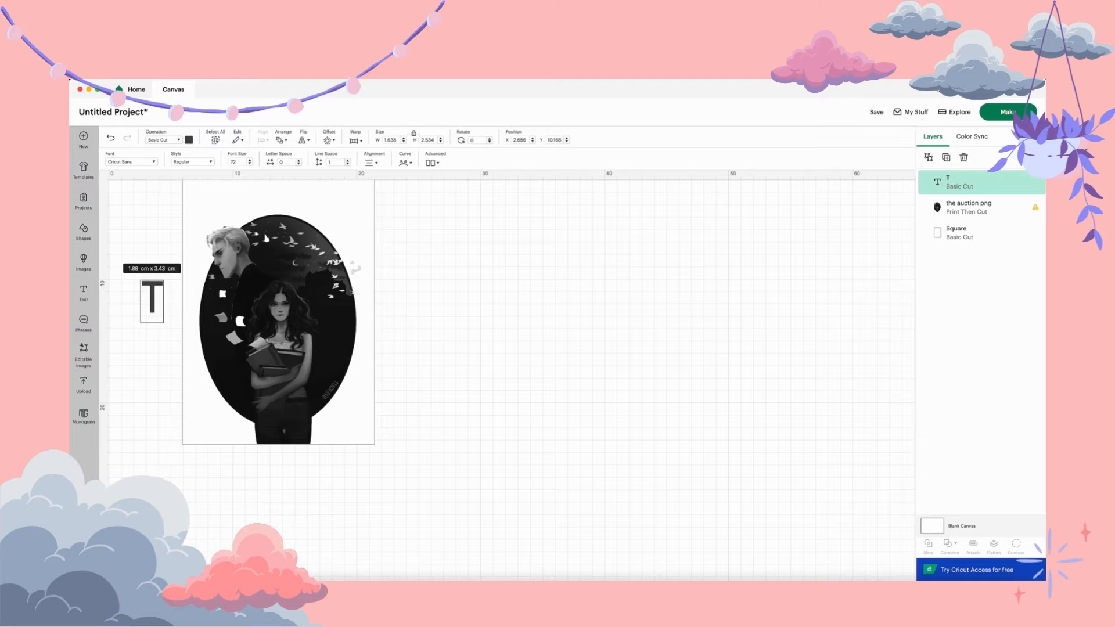
pyautogui.write('The Auction')
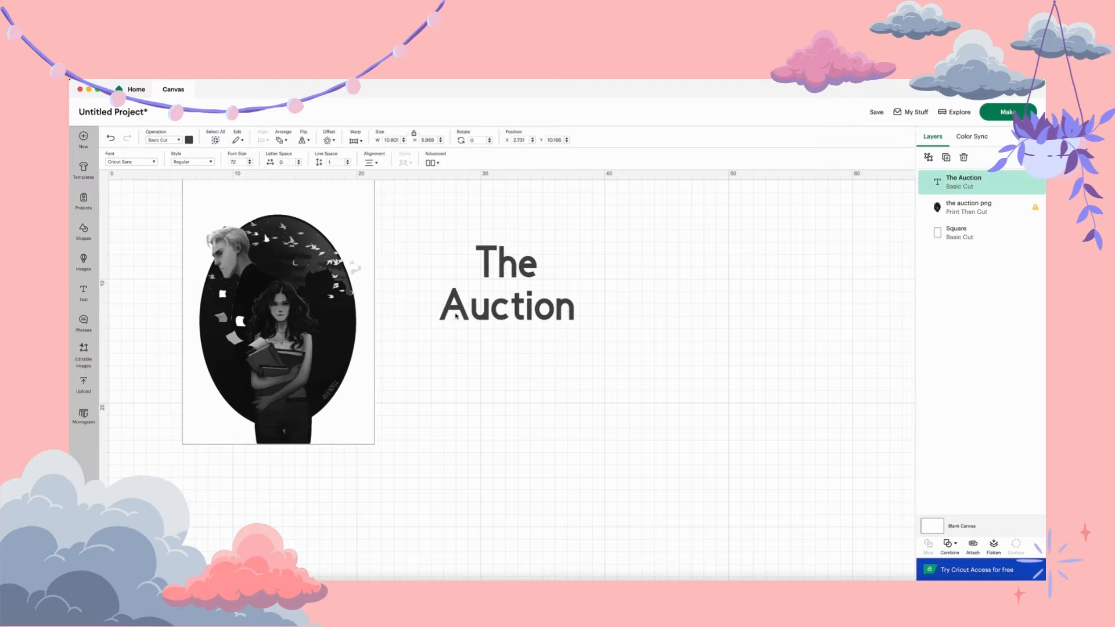
pyautogui.click(130, 162)
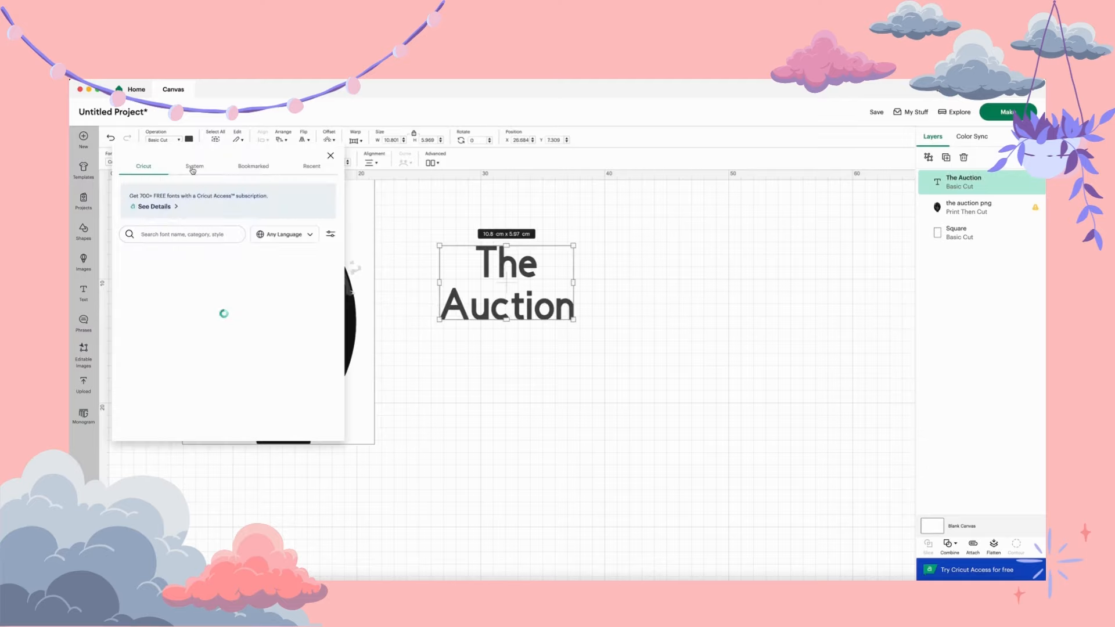
# - Choose a thin all-caps System font for the title so it reads THE AUCTION
pyautogui.click(194, 166)
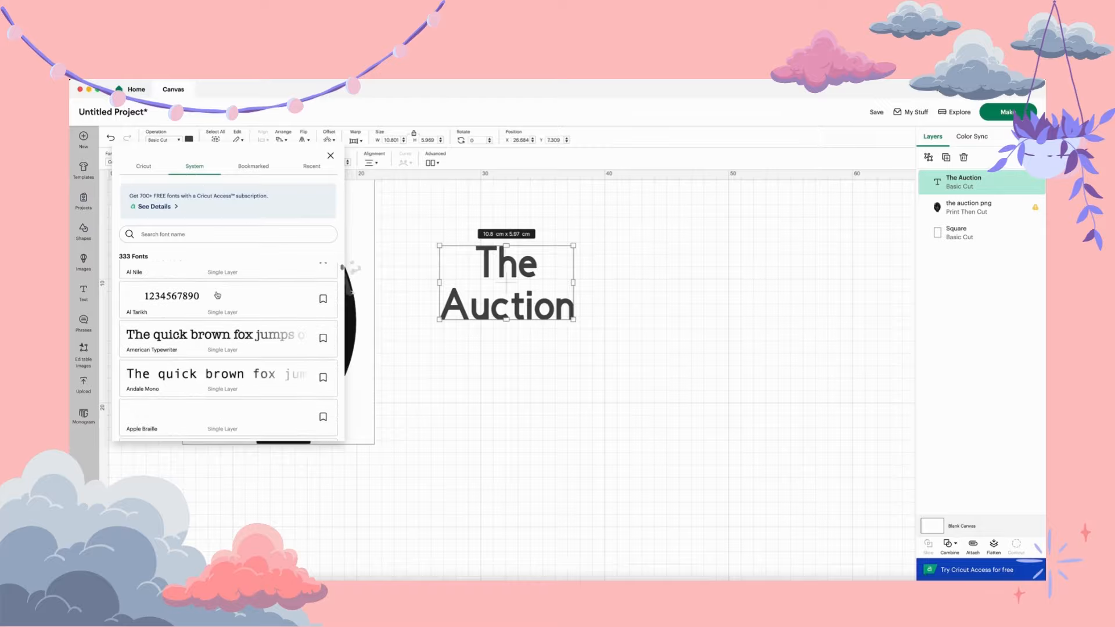
pyautogui.scroll(-3)
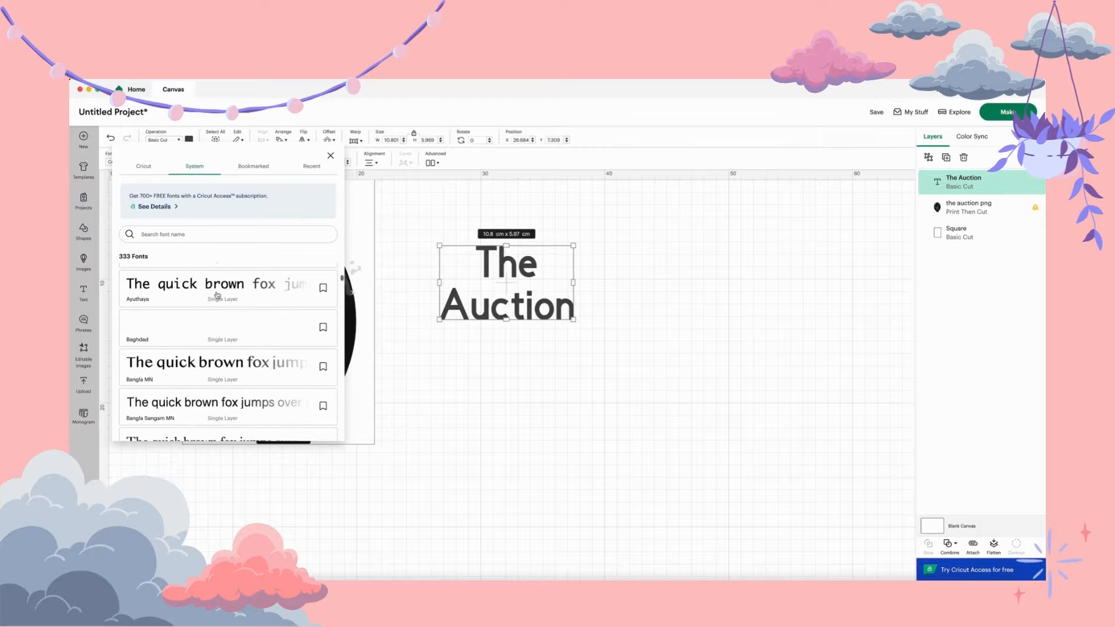
pyautogui.scroll(-3)
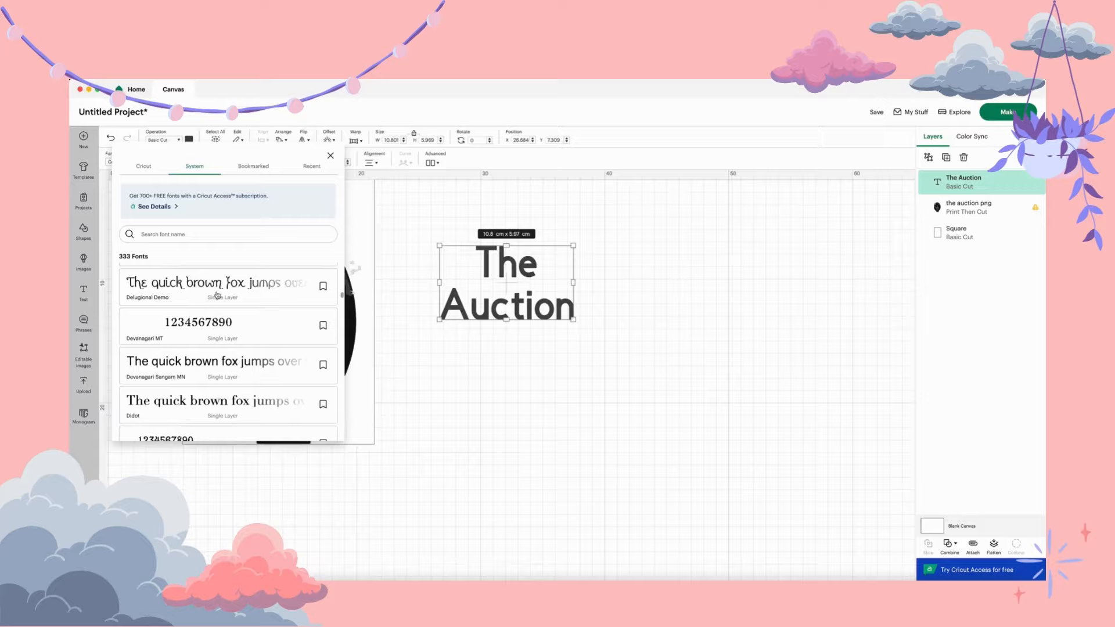
pyautogui.scroll(-3)
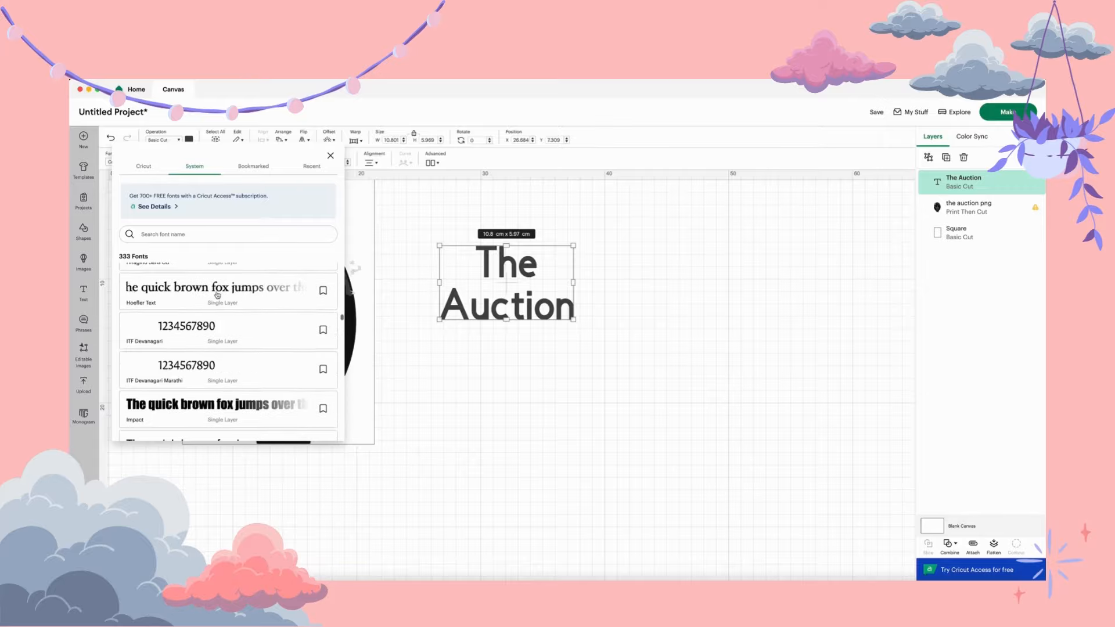
pyautogui.scroll(-3)
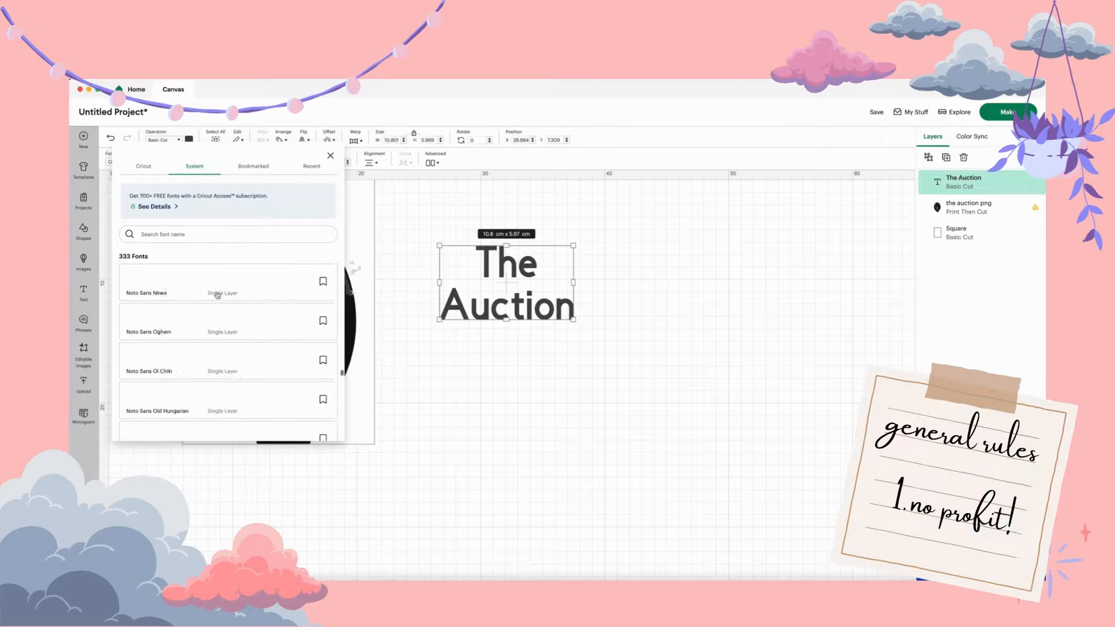
pyautogui.scroll(-3)
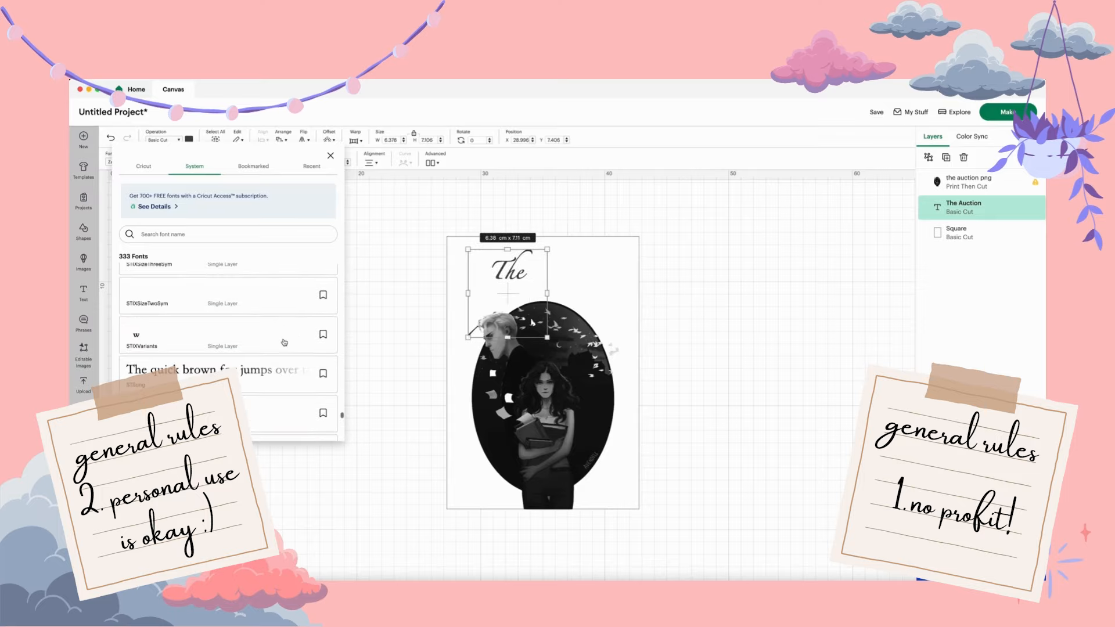
pyautogui.scroll(-3)
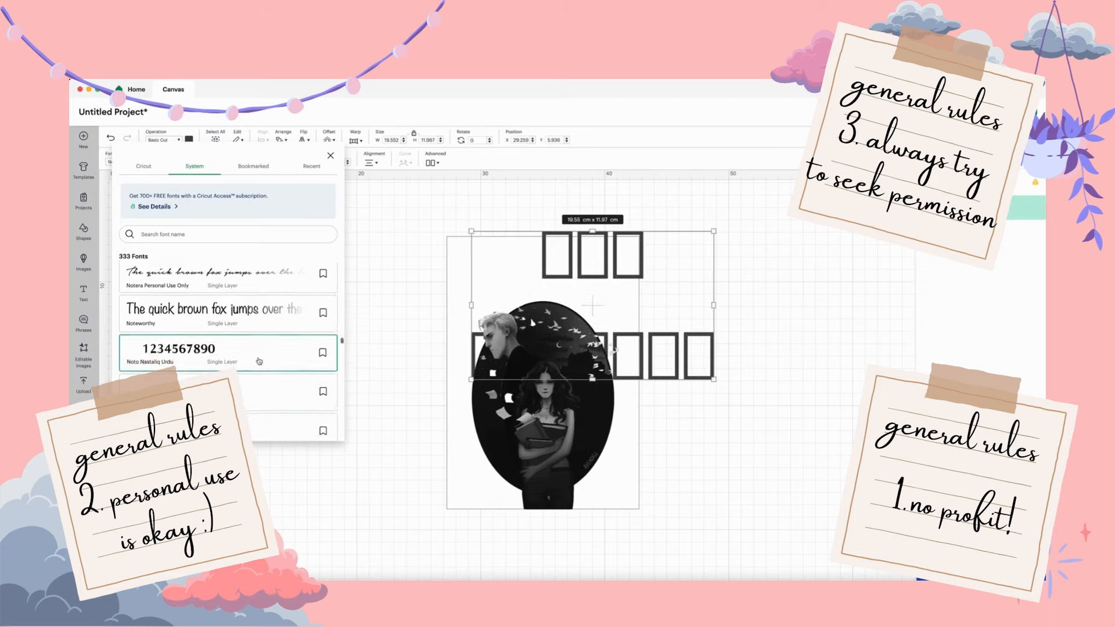
pyautogui.scroll(-3)
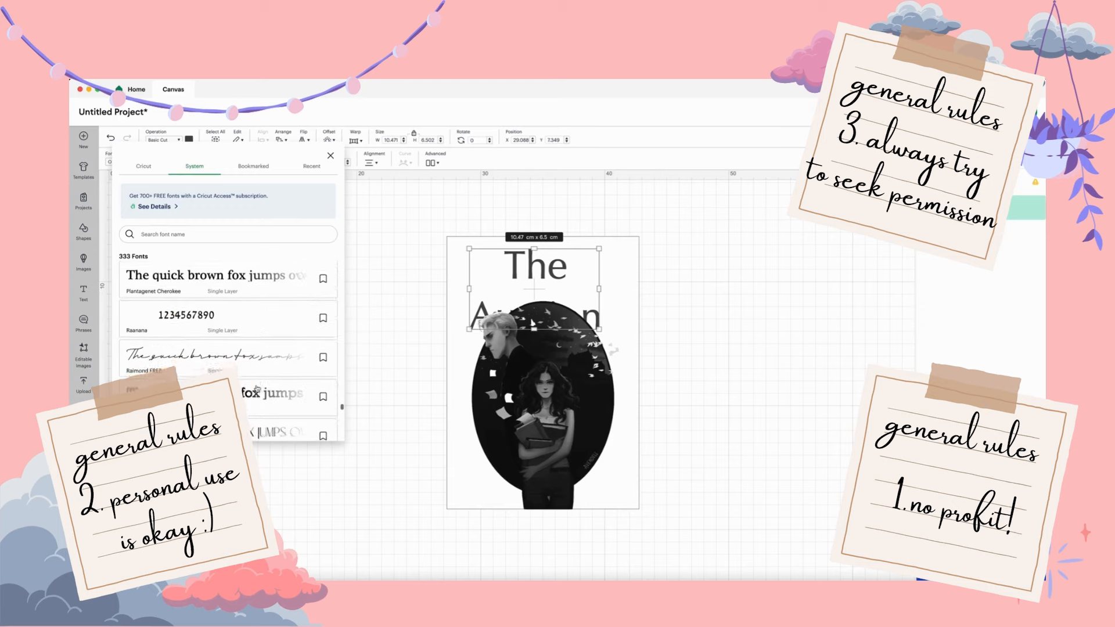
pyautogui.click(216, 332)
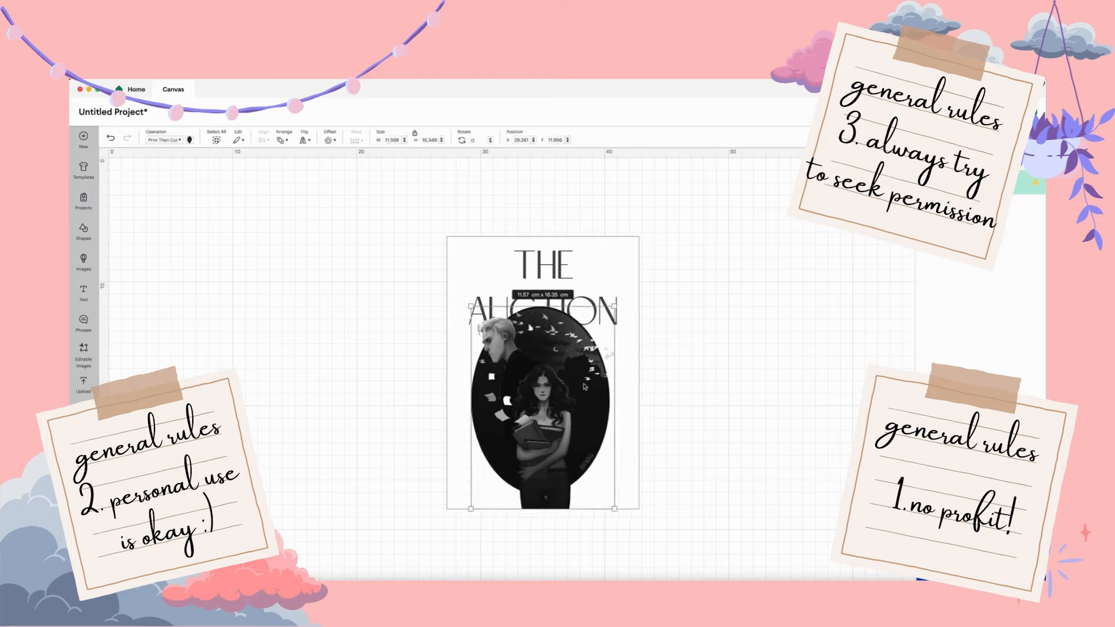
# - Create a zero-distance Offset outline of the image
pyautogui.click(767, 398)
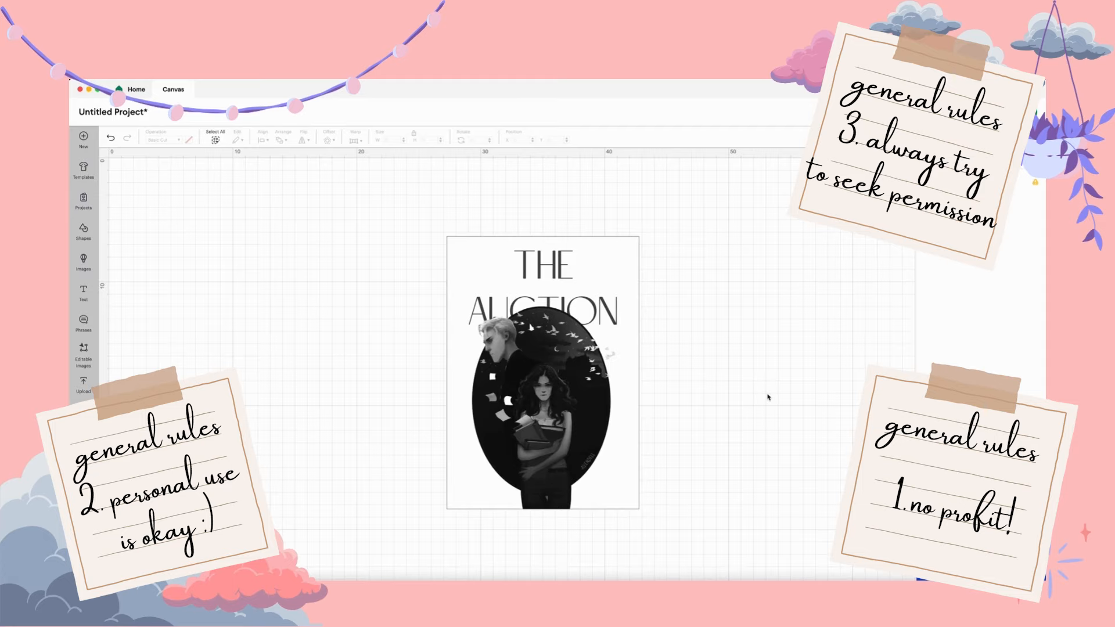
pyautogui.click(544, 266)
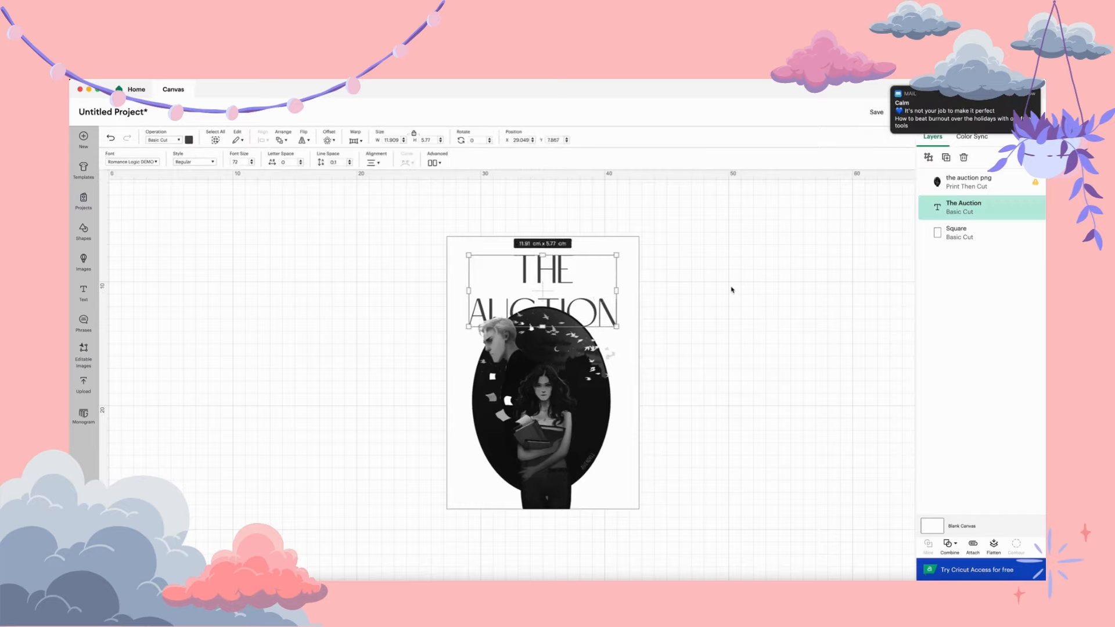
pyautogui.click(329, 137)
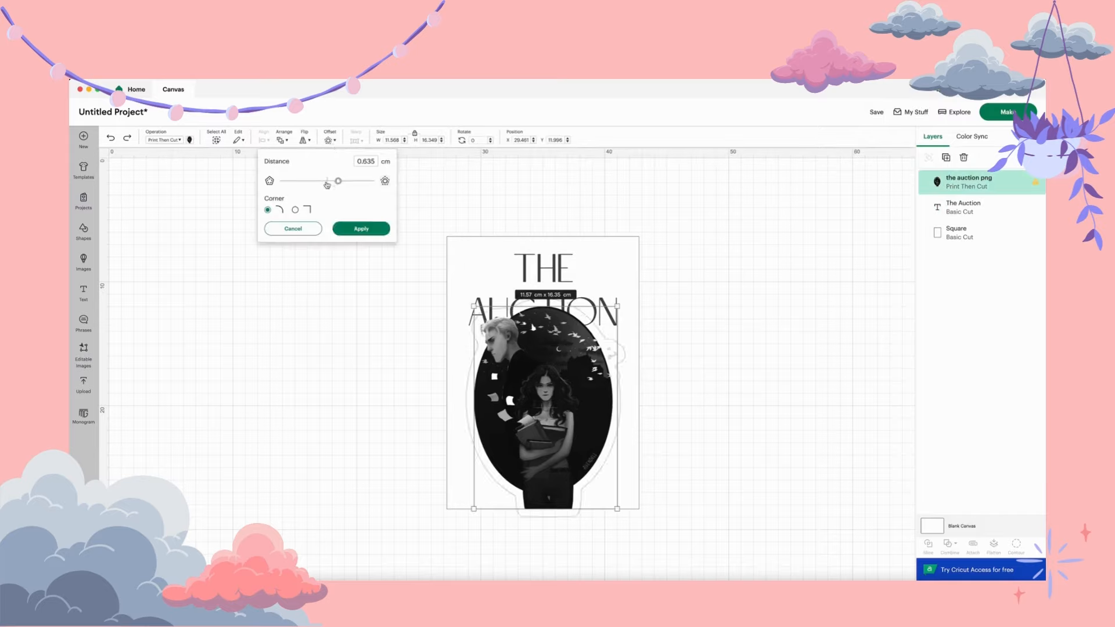
pyautogui.moveTo(337, 182); pyautogui.dragTo(326, 181)
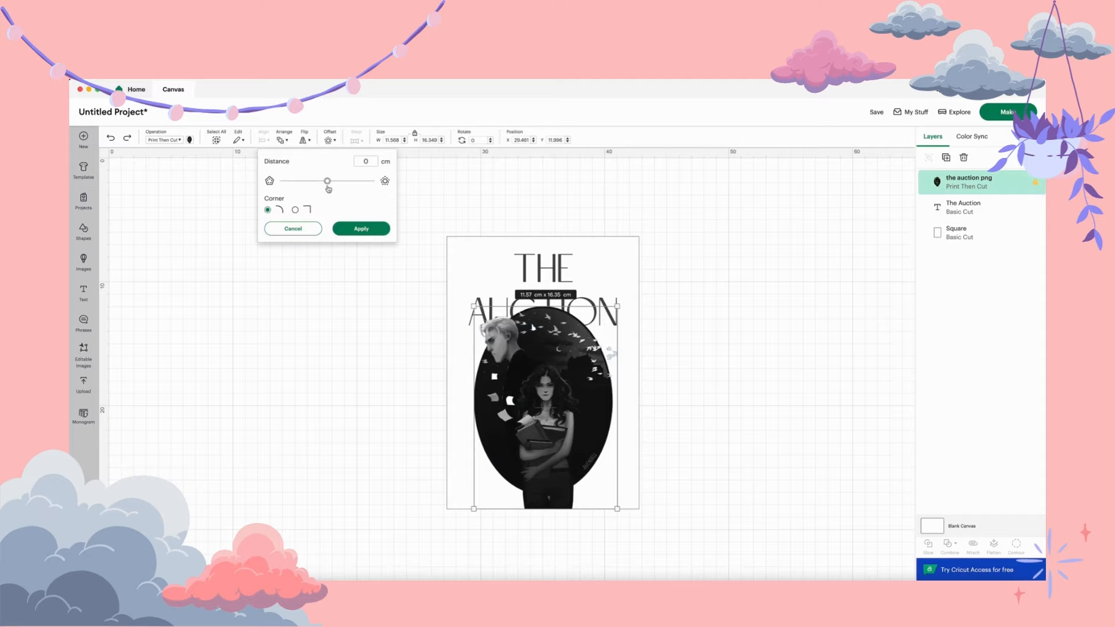
pyautogui.click(360, 228)
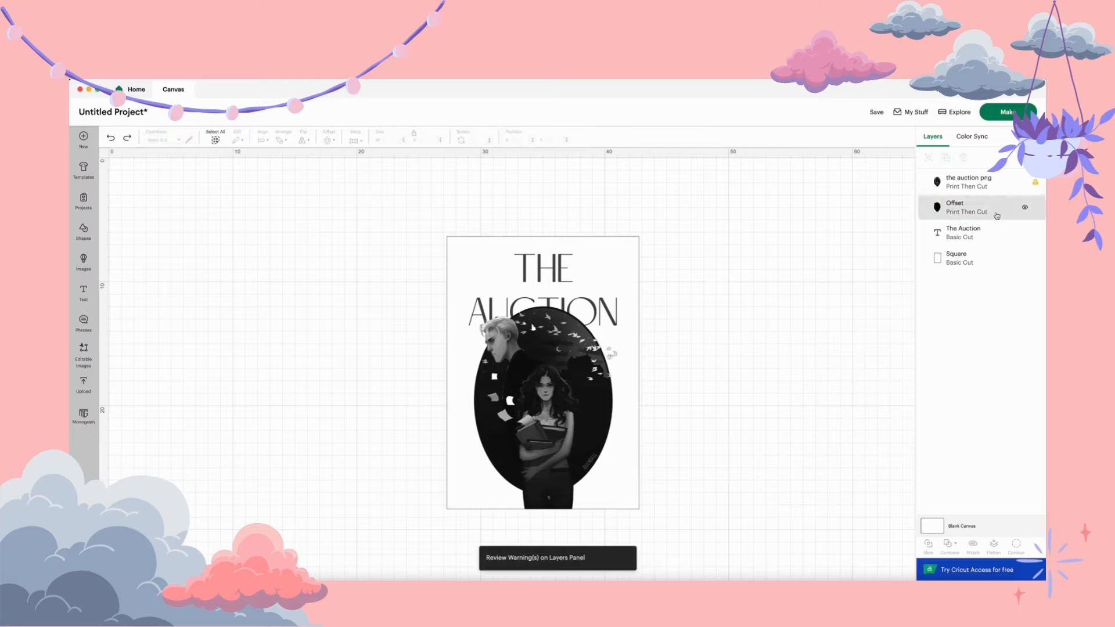
# - Slice the title with the outline and move the image back onto the cover
pyautogui.click(966, 182)
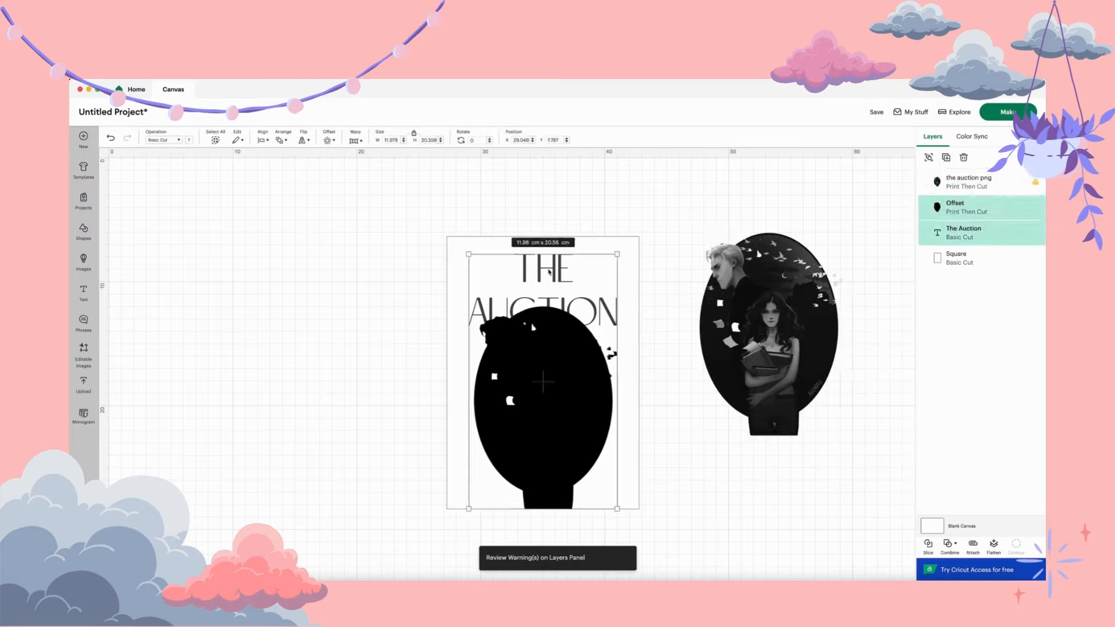
pyautogui.click(928, 546)
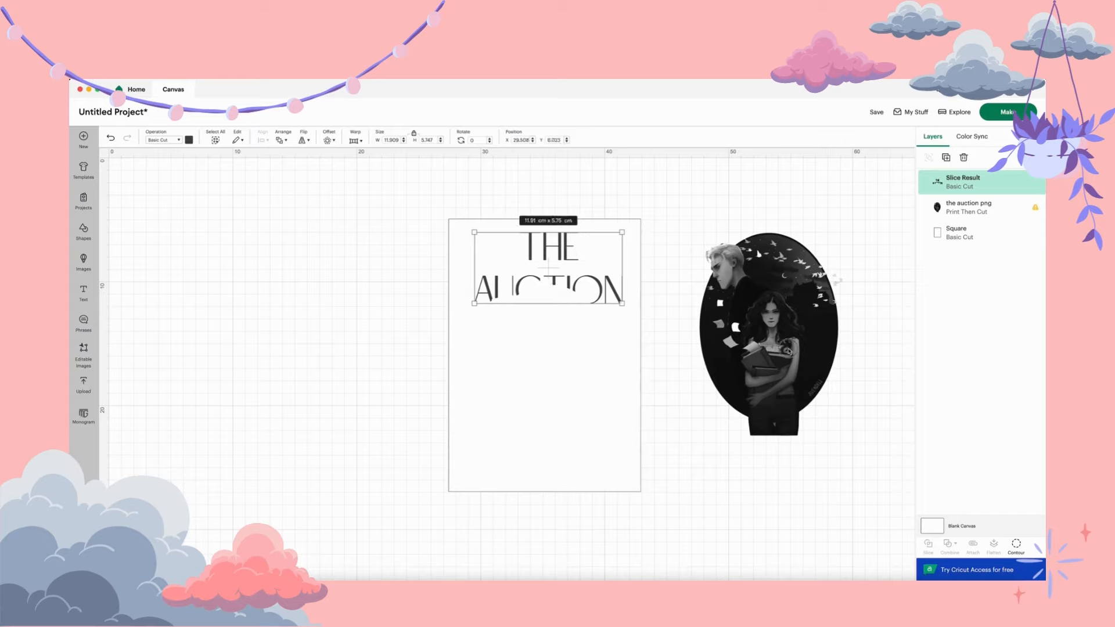
pyautogui.moveTo(767, 334); pyautogui.dragTo(548, 391)
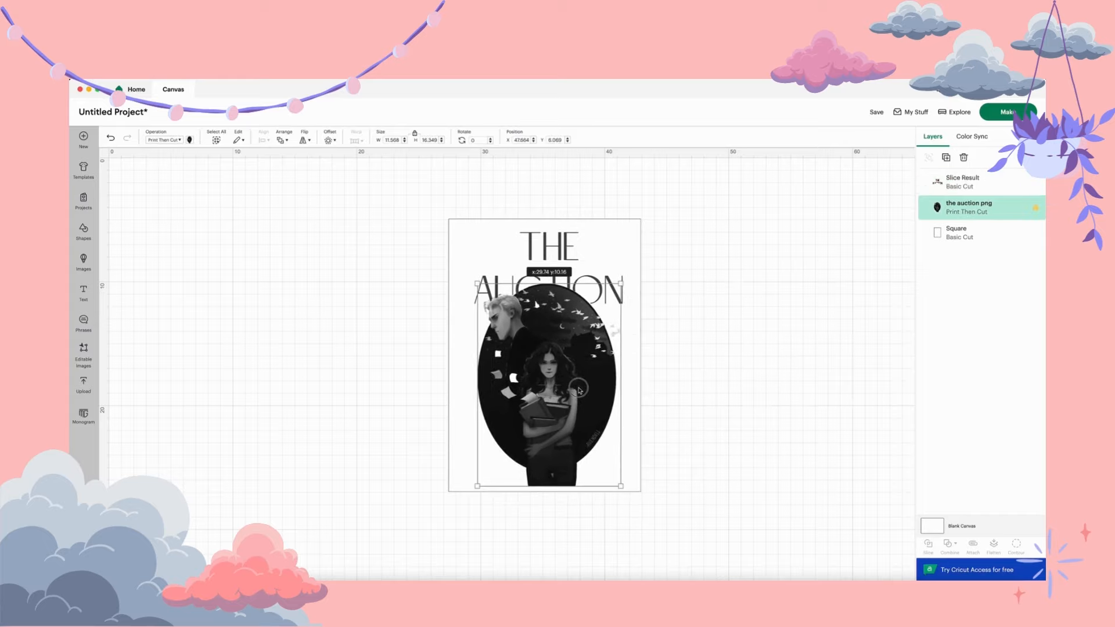
pyautogui.moveTo(579, 391); pyautogui.dragTo(580, 393)
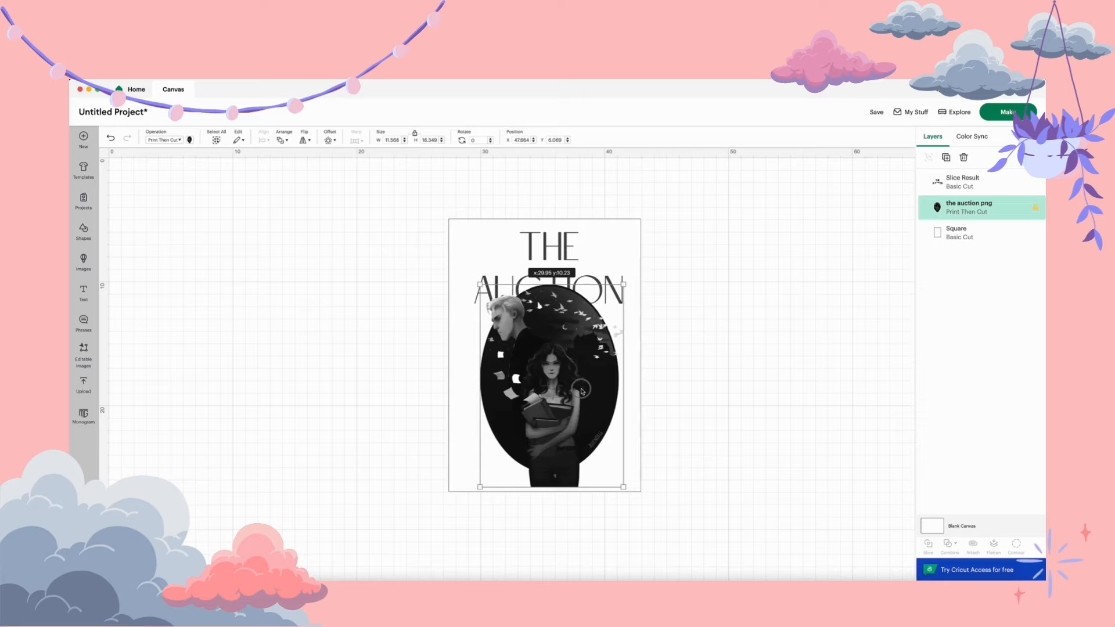
# - Add spine text 'THE AUCTION' below the cover and save the project as The Auction Printable
pyautogui.click(84, 292)
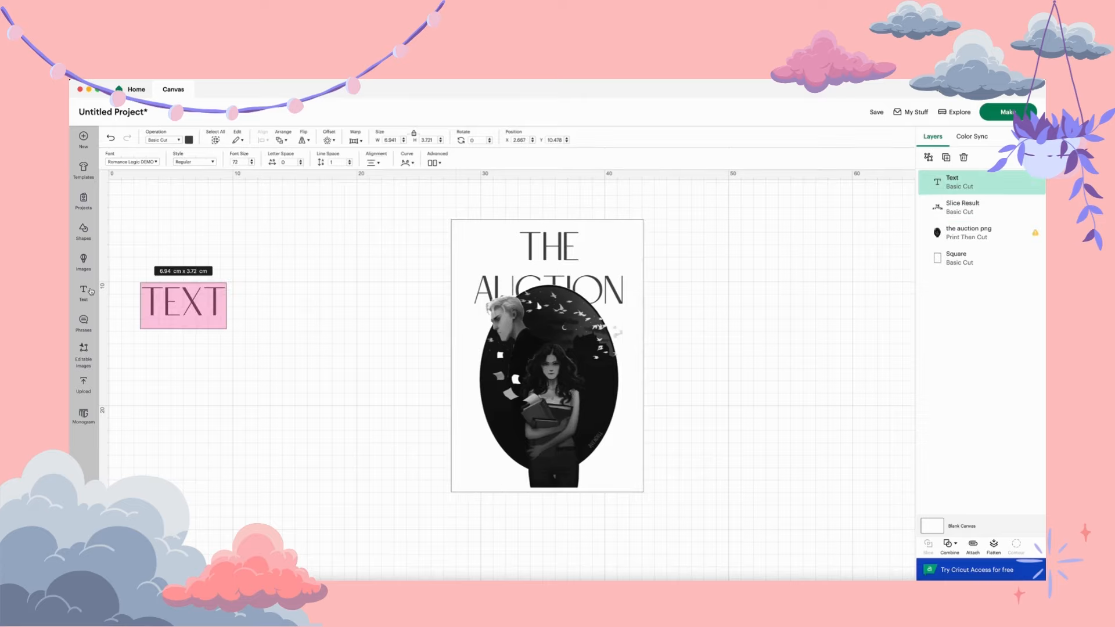
pyautogui.write('THE AU')
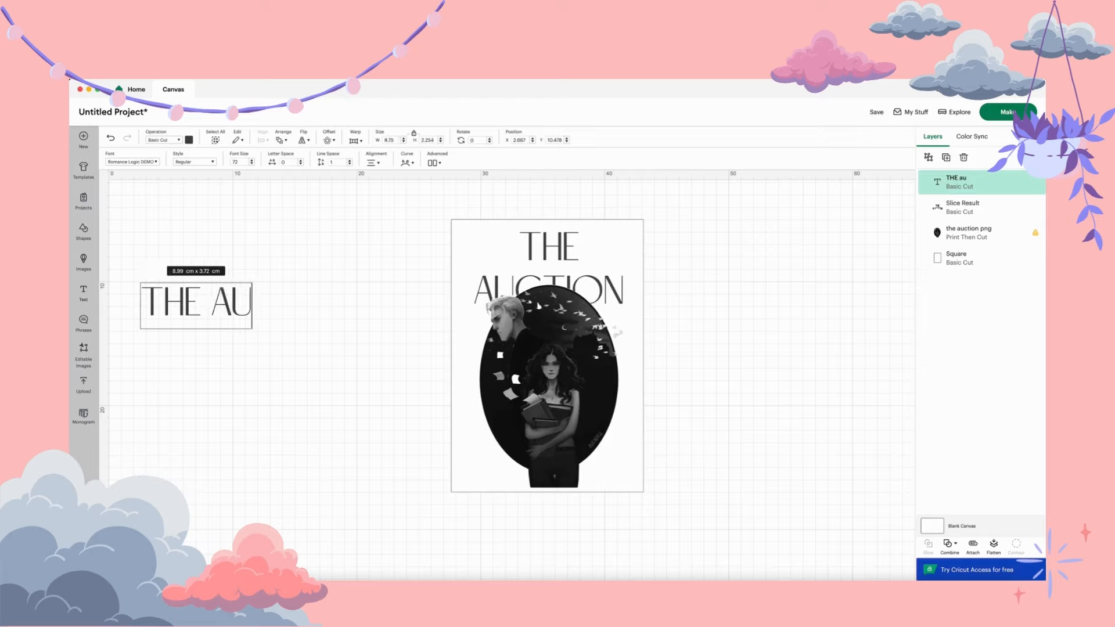
pyautogui.write('CTION')
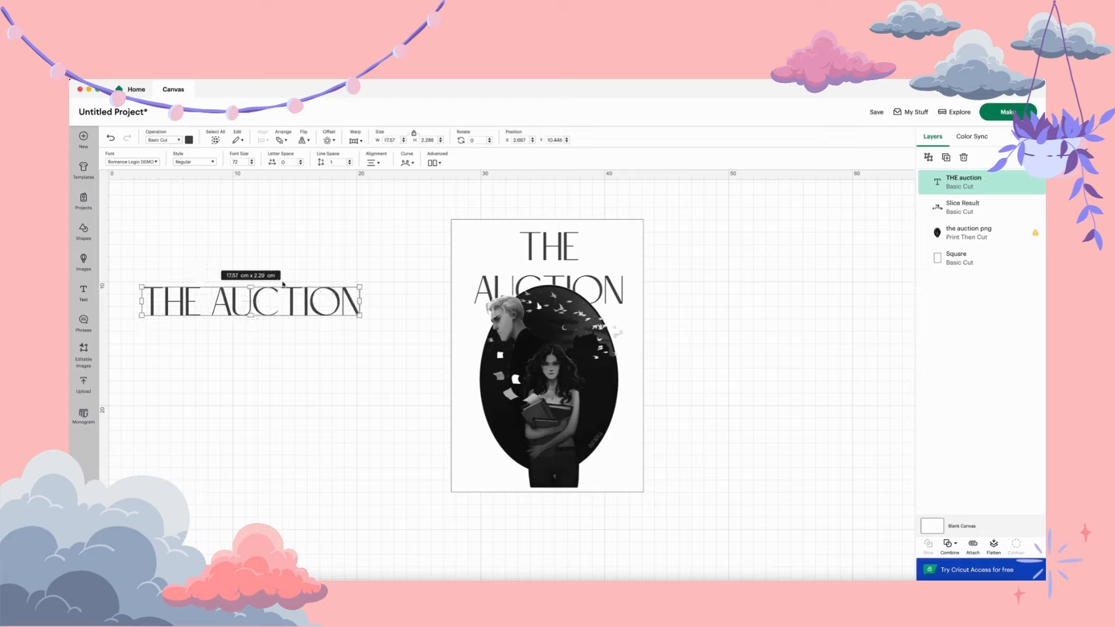
pyautogui.moveTo(248, 302); pyautogui.dragTo(277, 404)
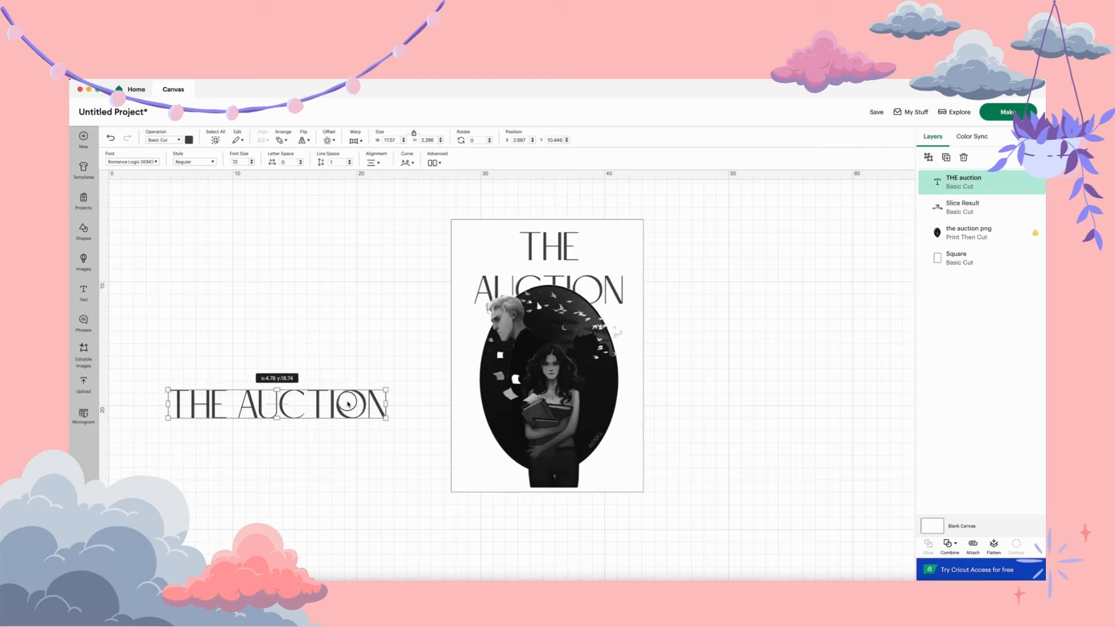
pyautogui.click(318, 321)
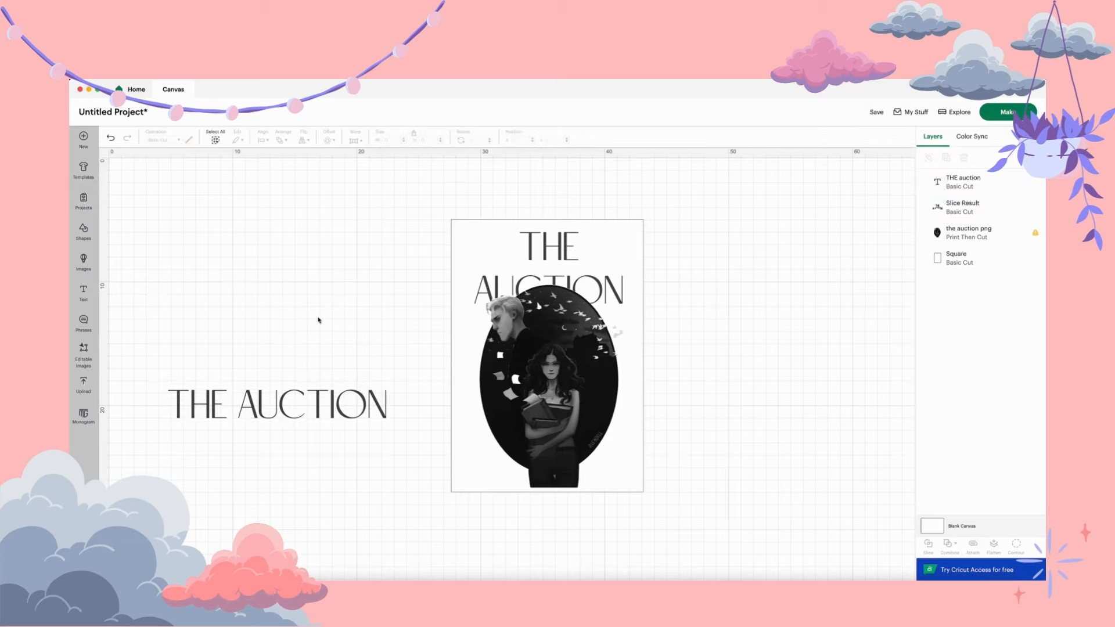
pyautogui.click(277, 405)
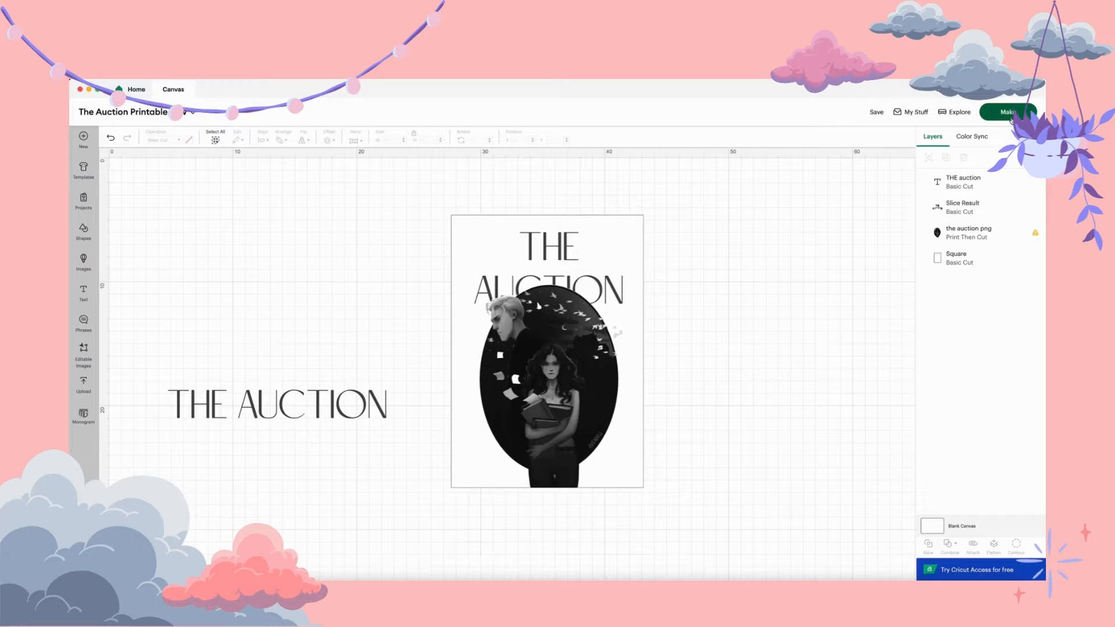
# - Set the print-then-cut mat to 21 x 29.7 cm (A4) and continue to print setup
pyautogui.click(1008, 112)
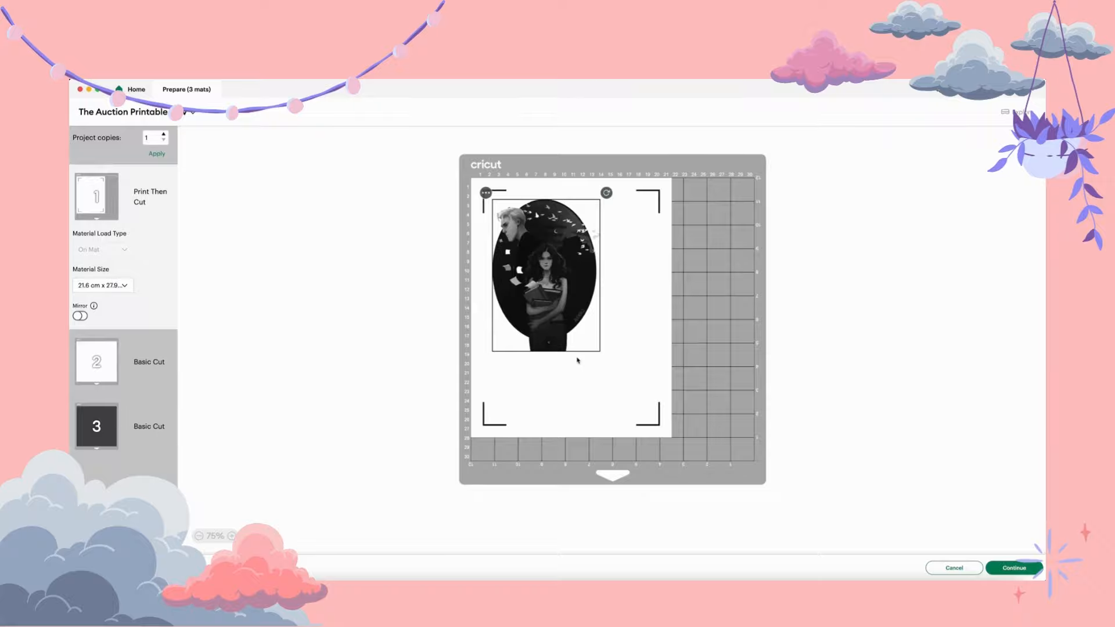
pyautogui.click(103, 285)
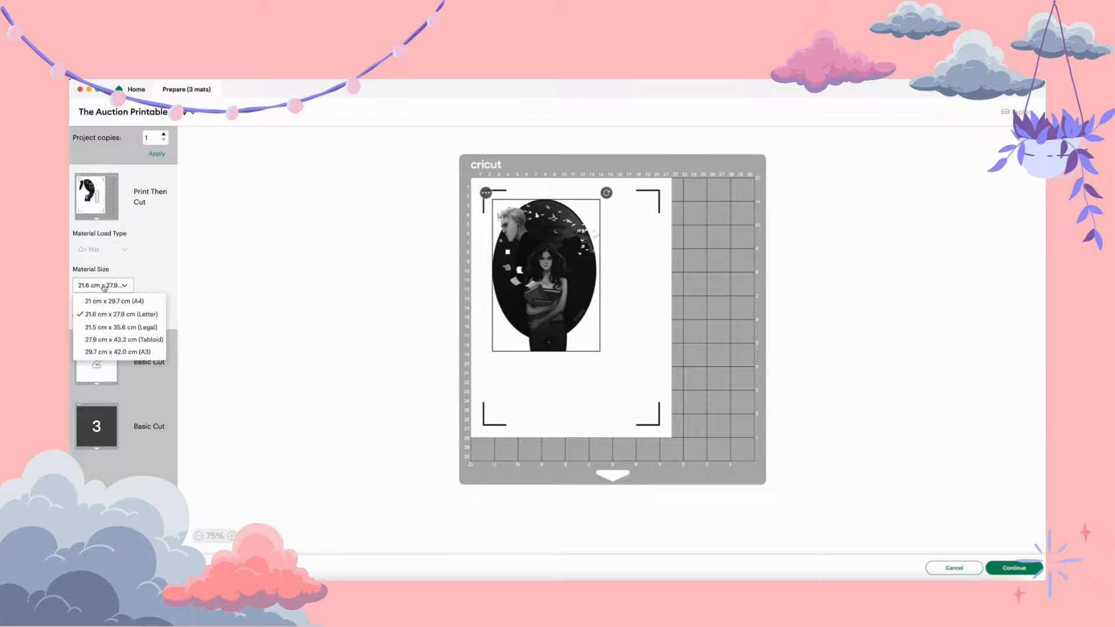
pyautogui.click(111, 301)
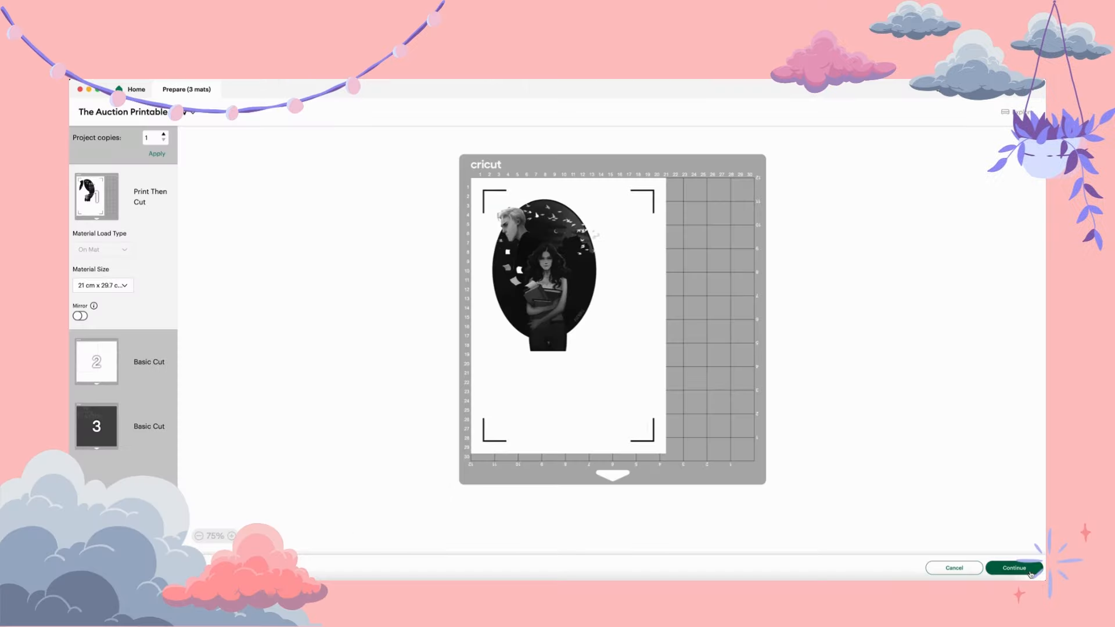
pyautogui.click(1014, 568)
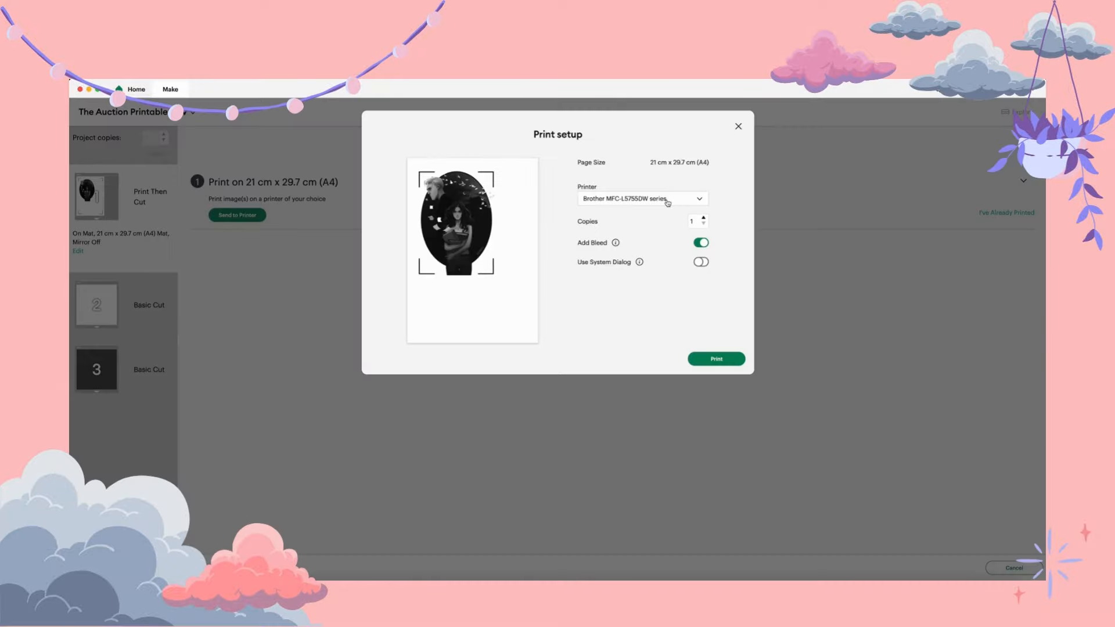
# - Choose the Canon TS9500 series printer and send the A4 cover image to print
pyautogui.click(642, 199)
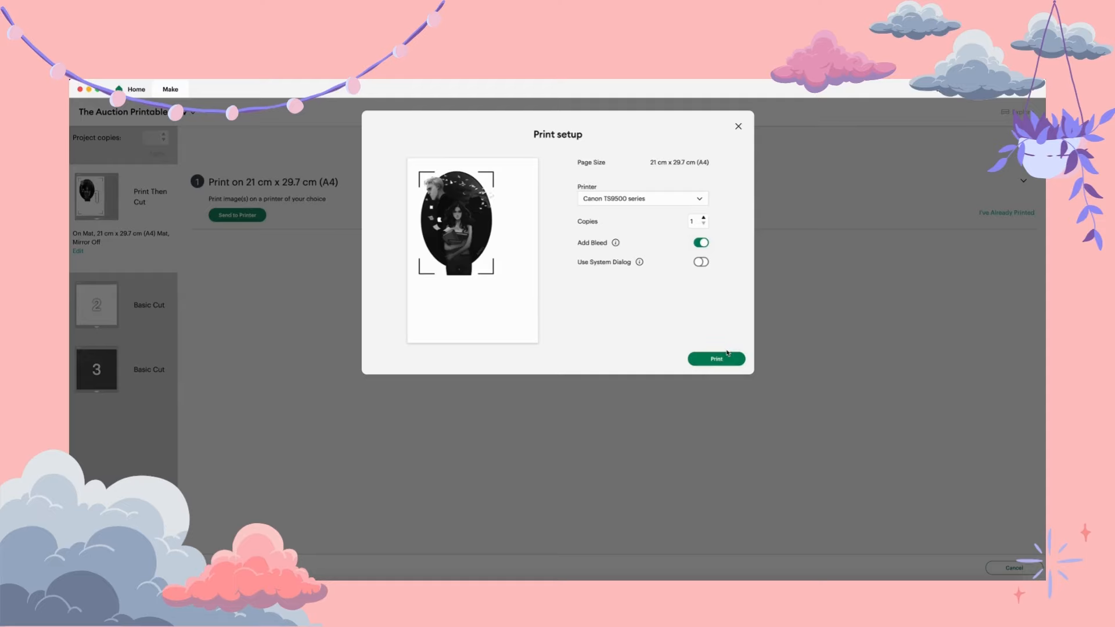
pyautogui.click(715, 359)
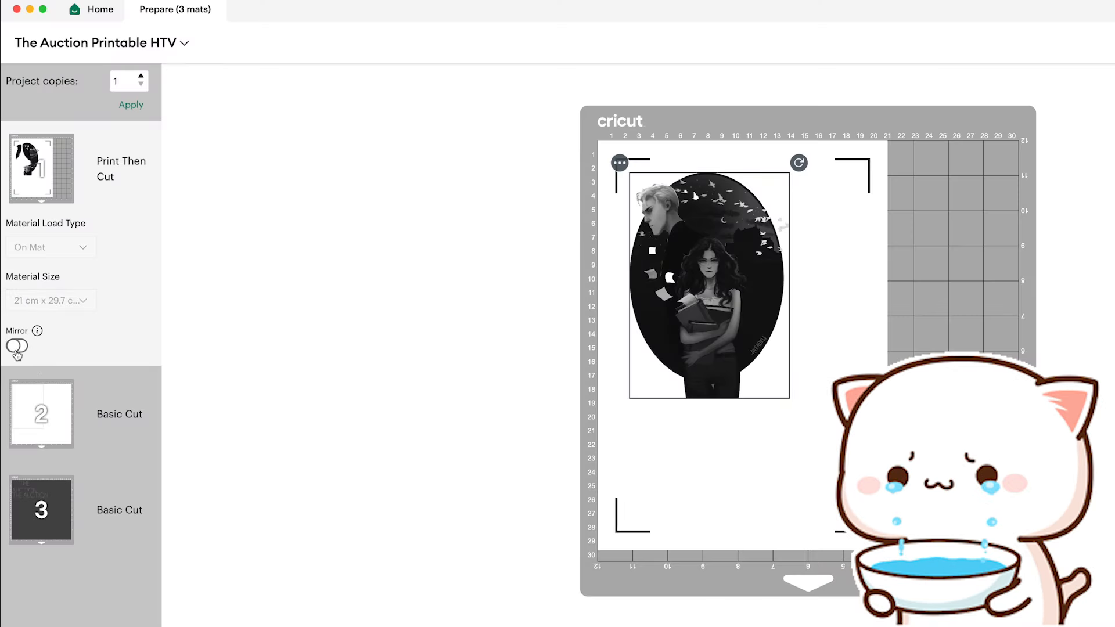
# - Switch Mirror on for the Print Then Cut mat so the portrait flips on the A4 sheet
pyautogui.click(21, 344)
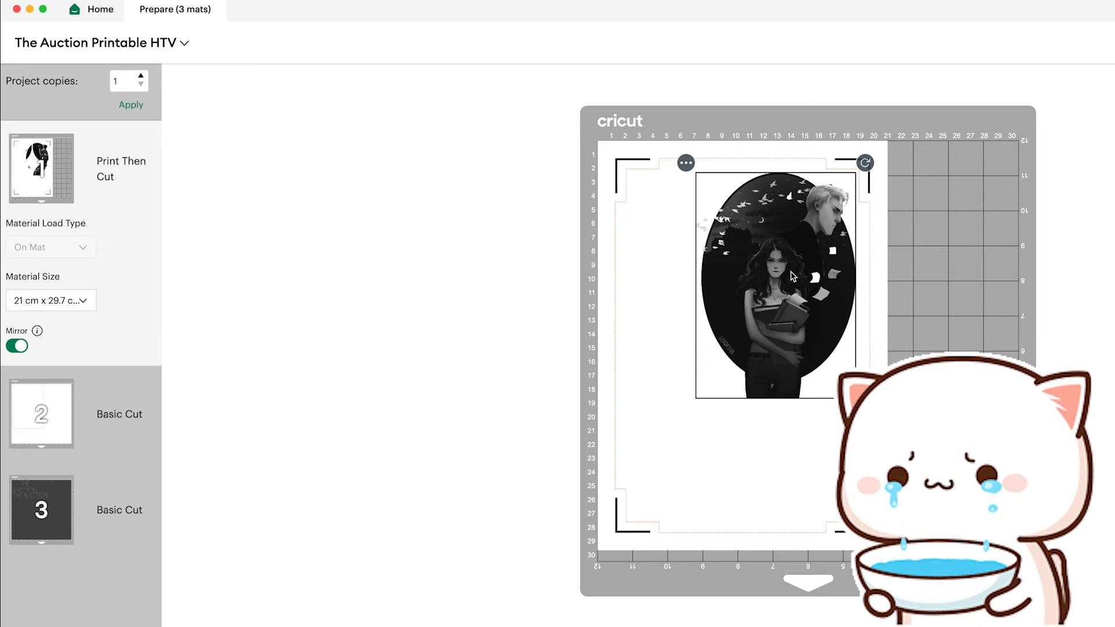